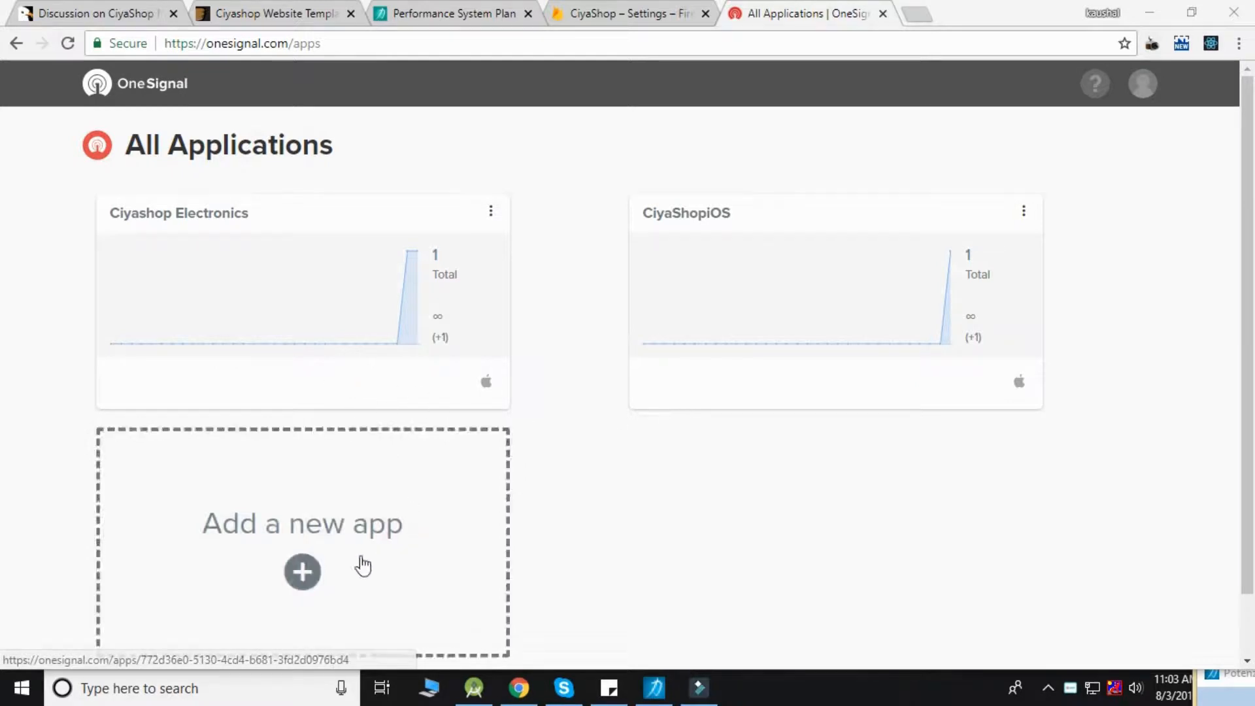
Step: Add a new OneSignal app with App Name 'CiyashopAndroid' and create it
left_click(302, 571)
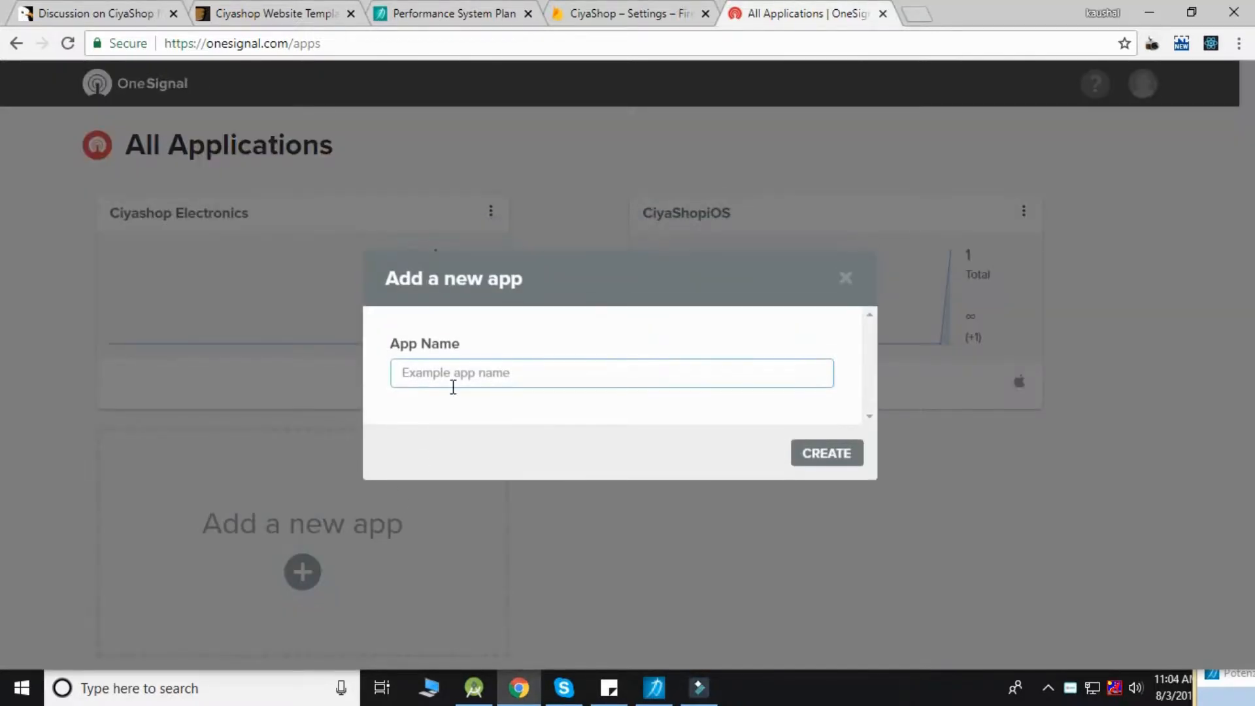
type("CiyashopAnd")
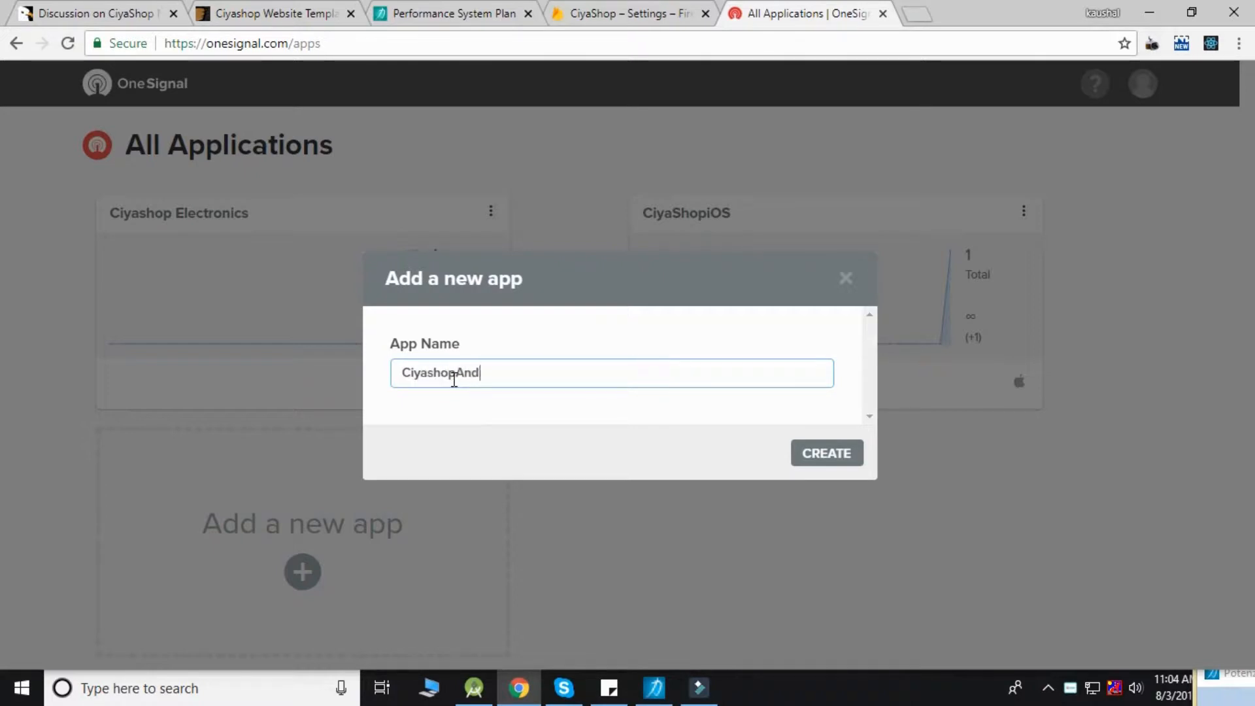
type("roid")
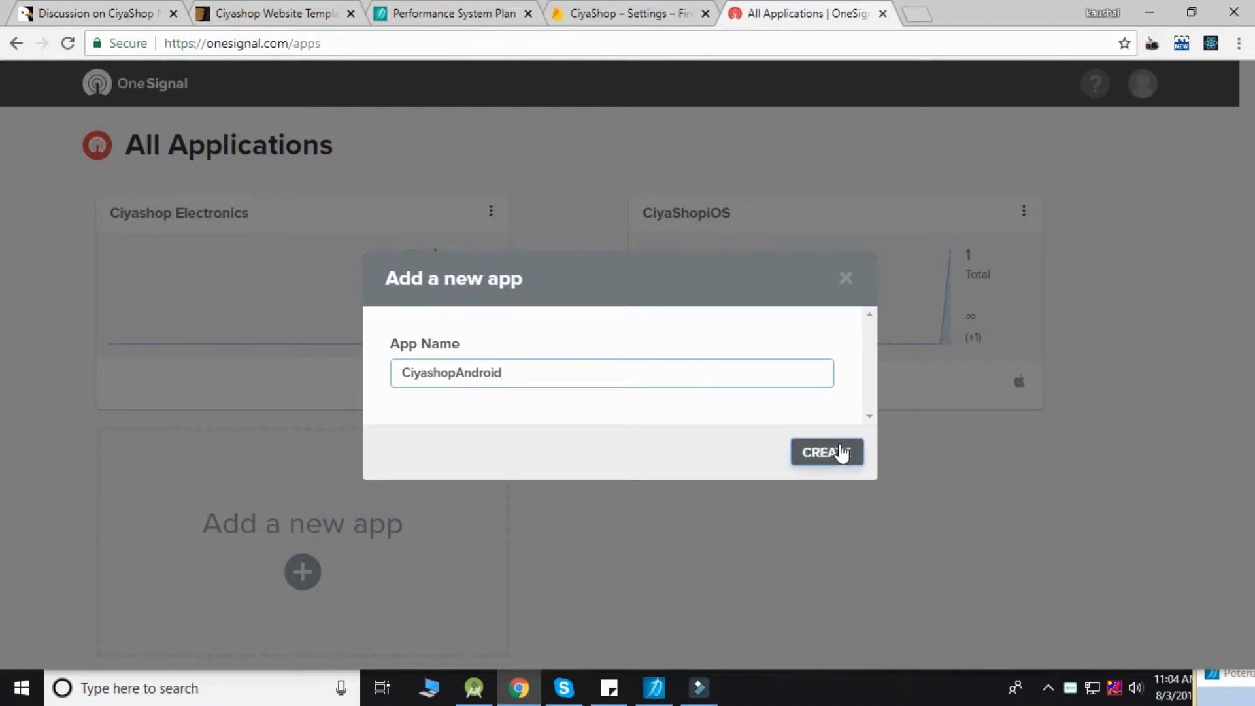
left_click(826, 452)
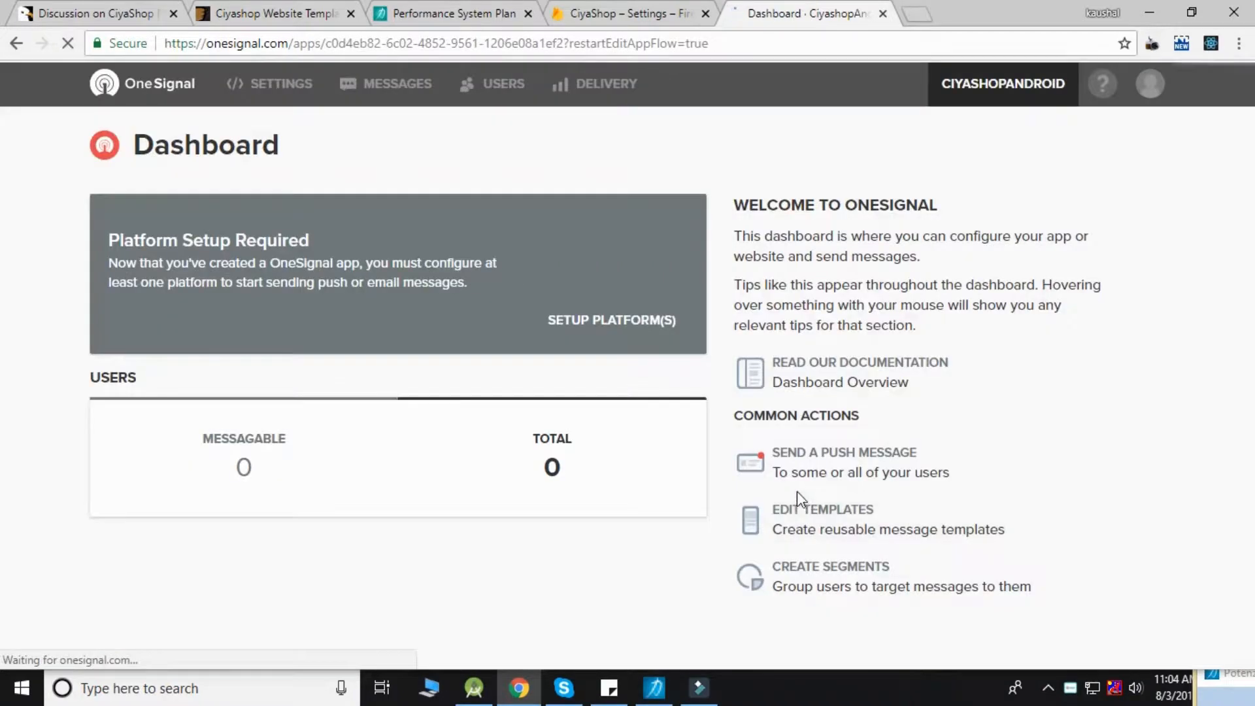
Step: Choose Google Android as the platform and go to the empty Firebase Server Key field
left_click(610, 320)
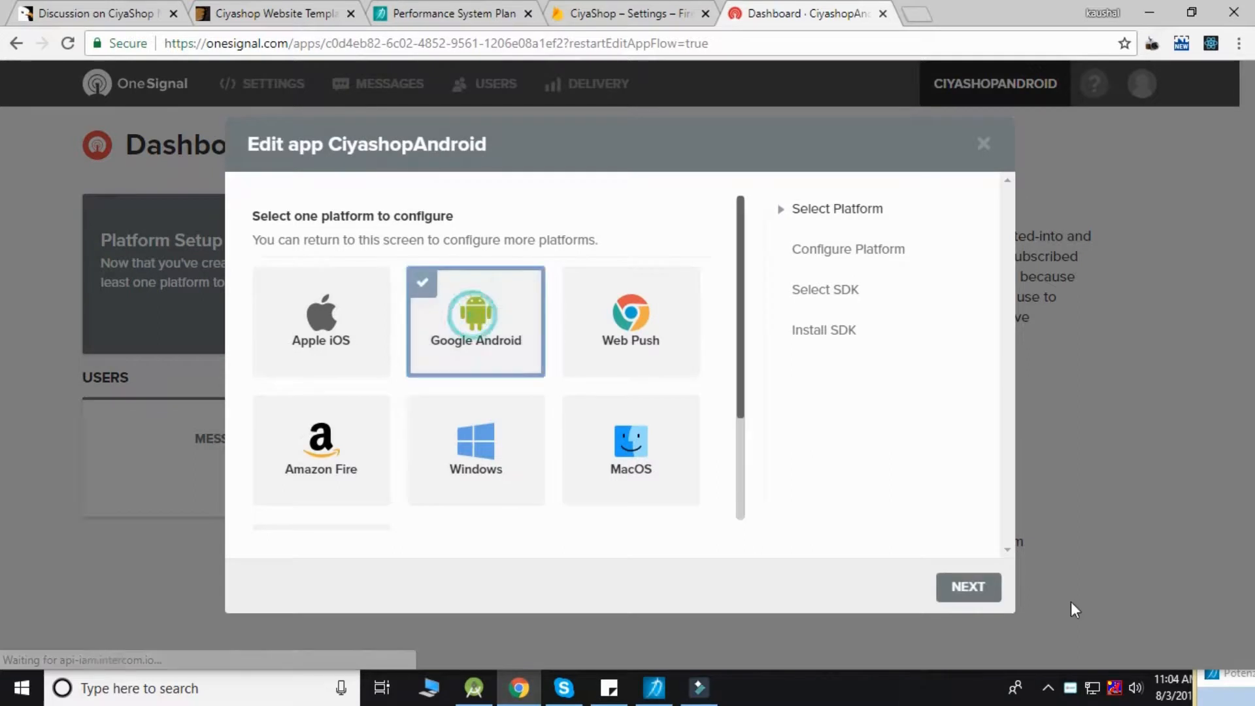
left_click(968, 587)
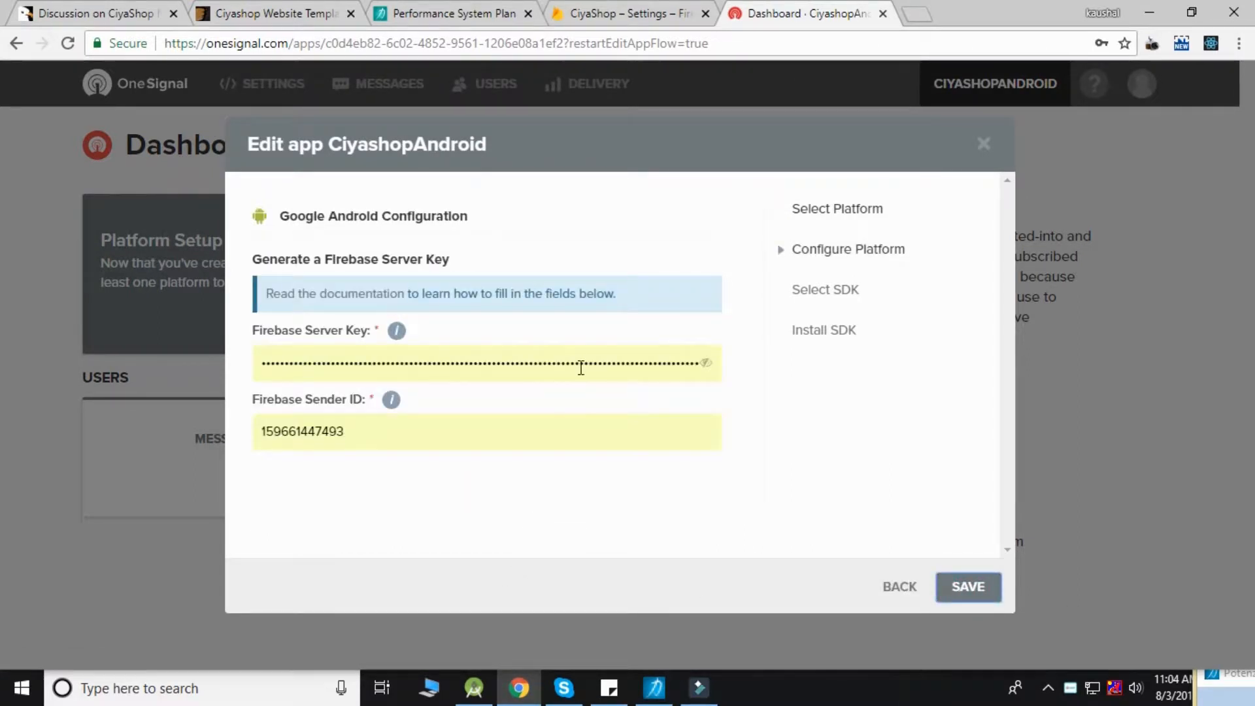
left_click(486, 363)
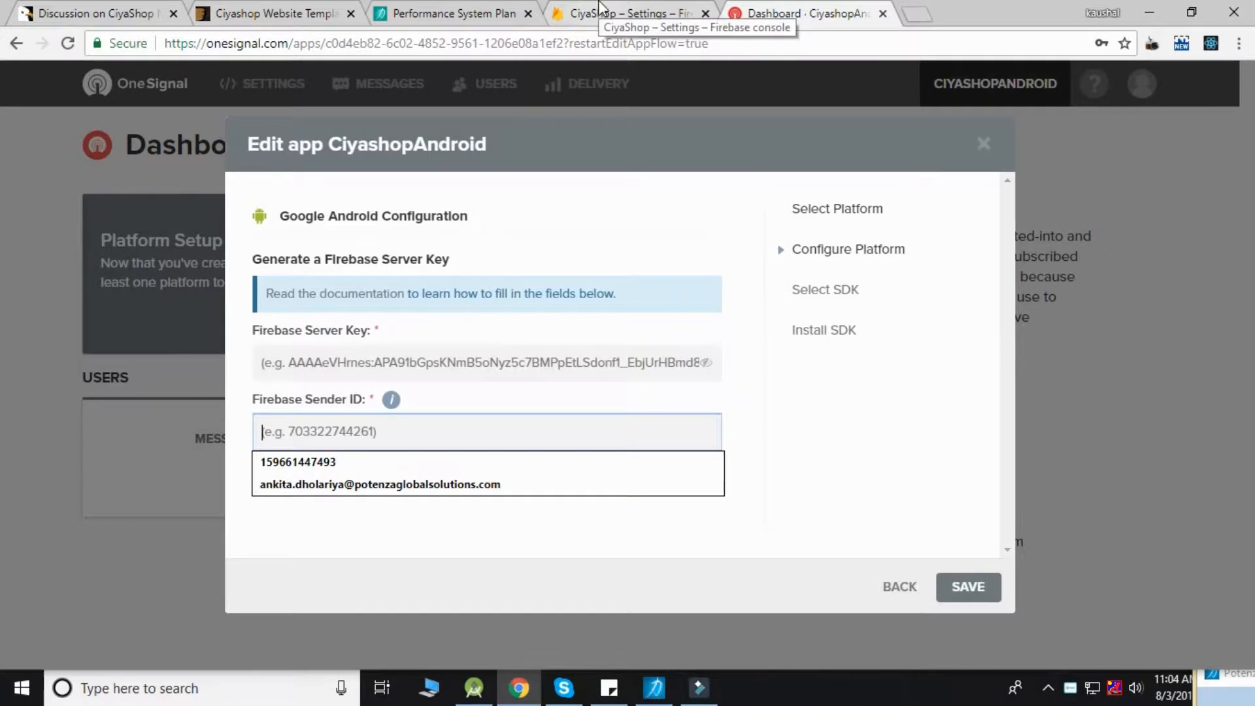
Step: Open the ciyashop Firebase project's Cloud Messaging settings to find its credentials
left_click(628, 14)
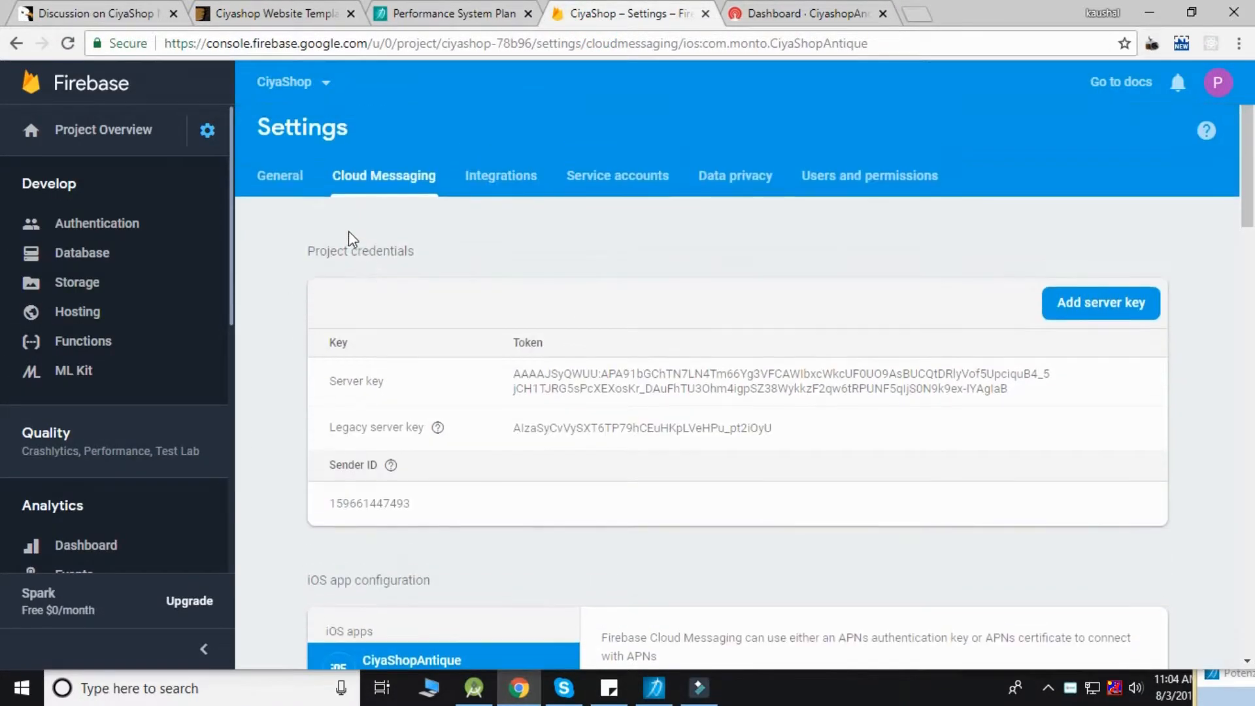
left_click(280, 175)
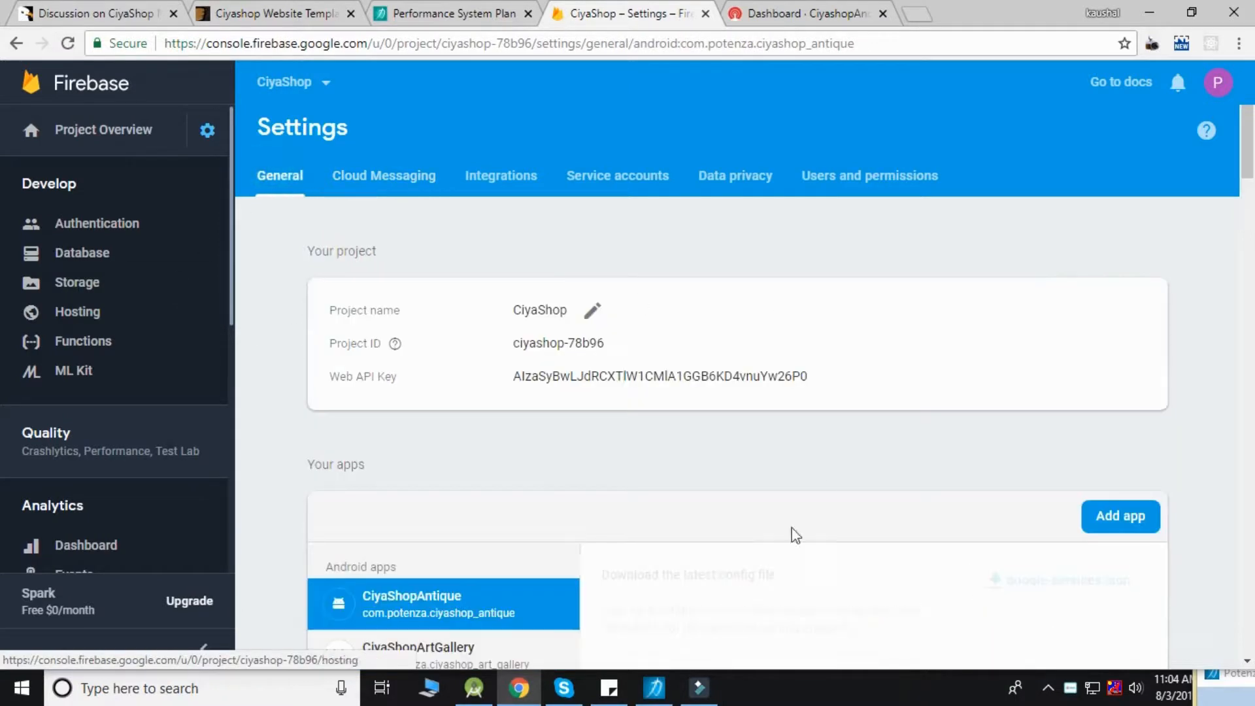
scroll("down", 3)
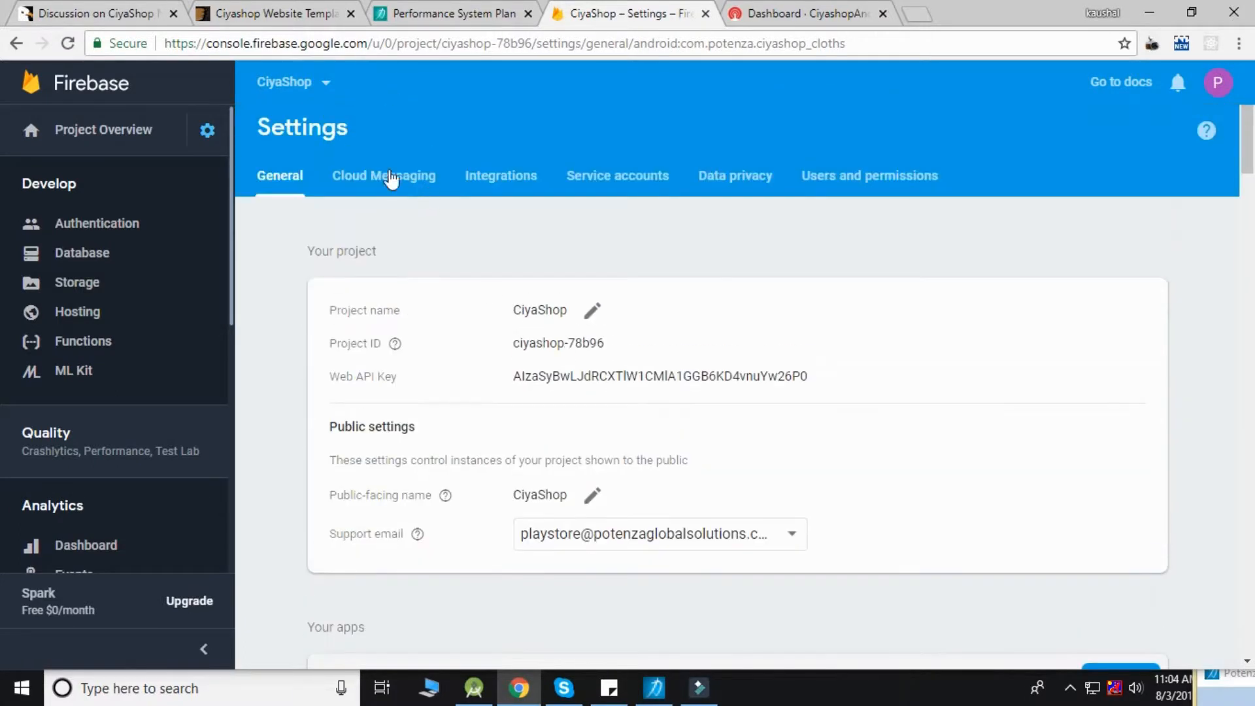
left_click(384, 176)
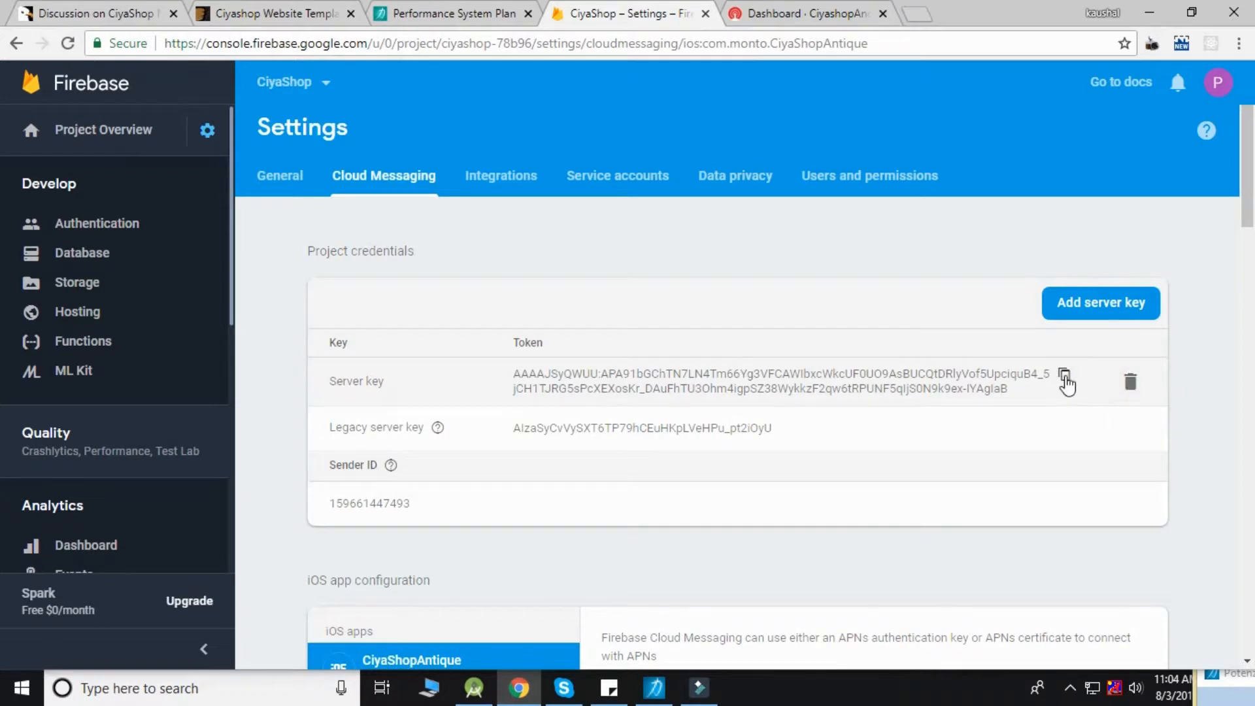
left_click(808, 13)
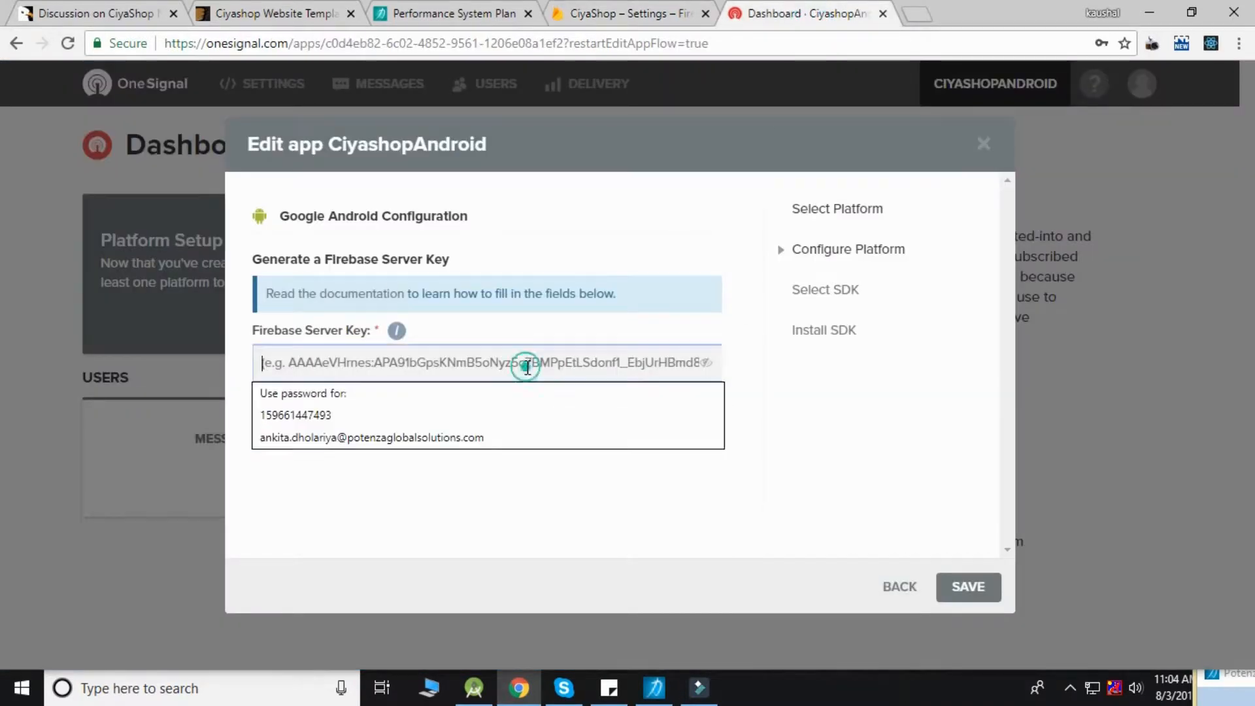
left_click(628, 14)
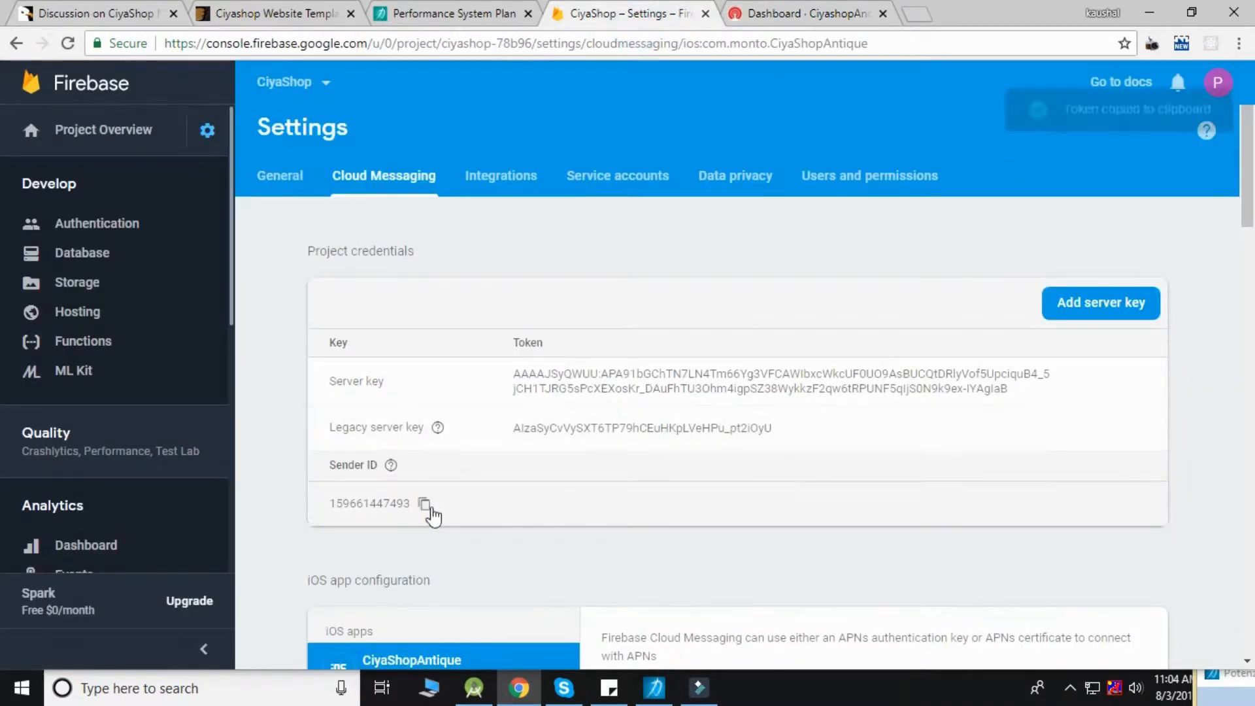
left_click(805, 14)
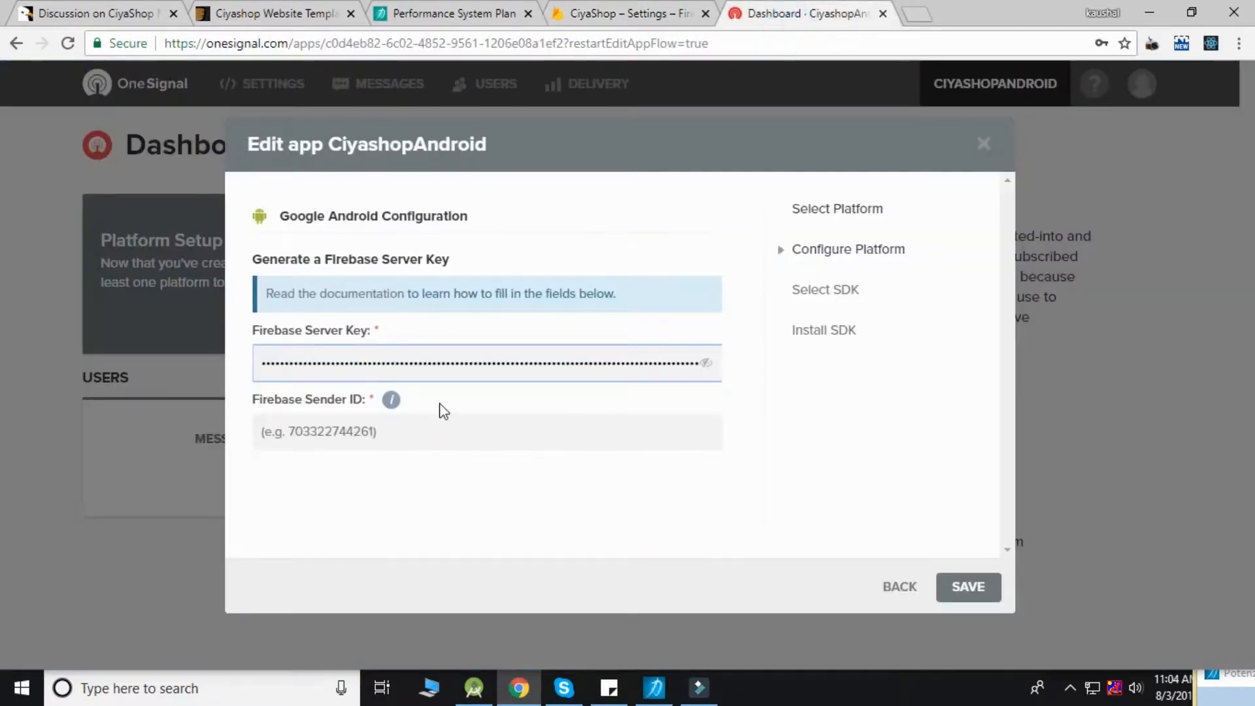
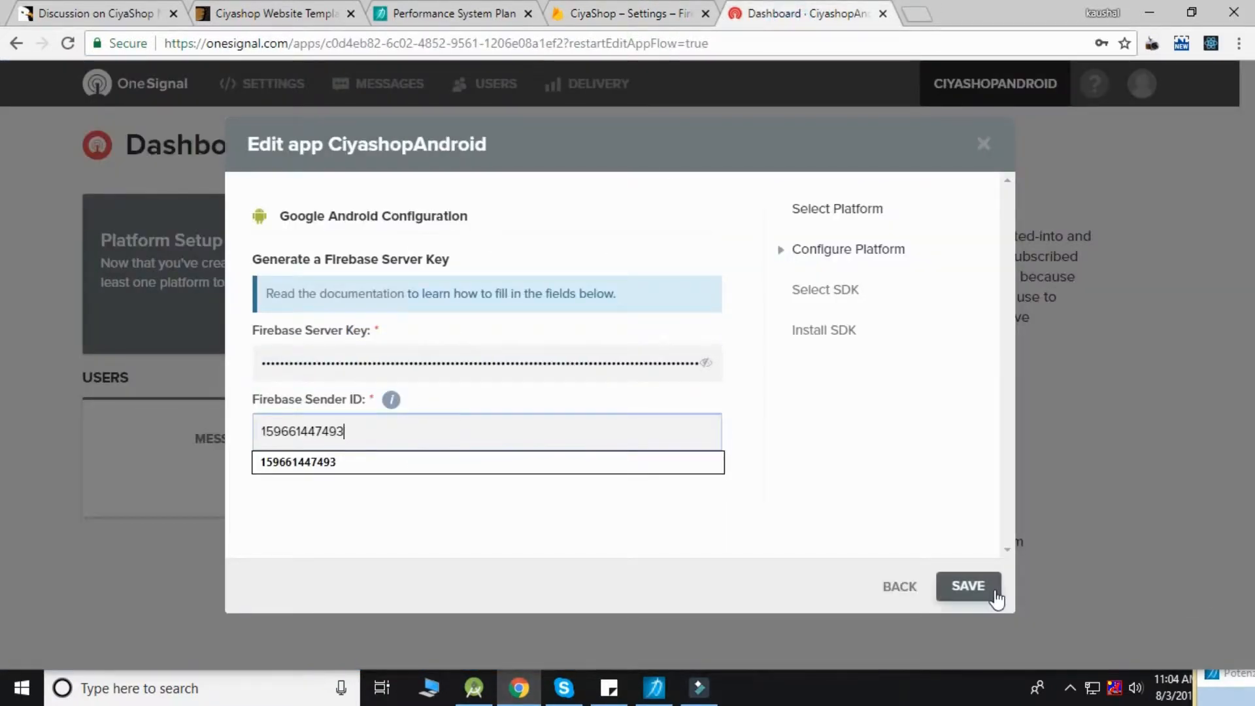
left_click(968, 585)
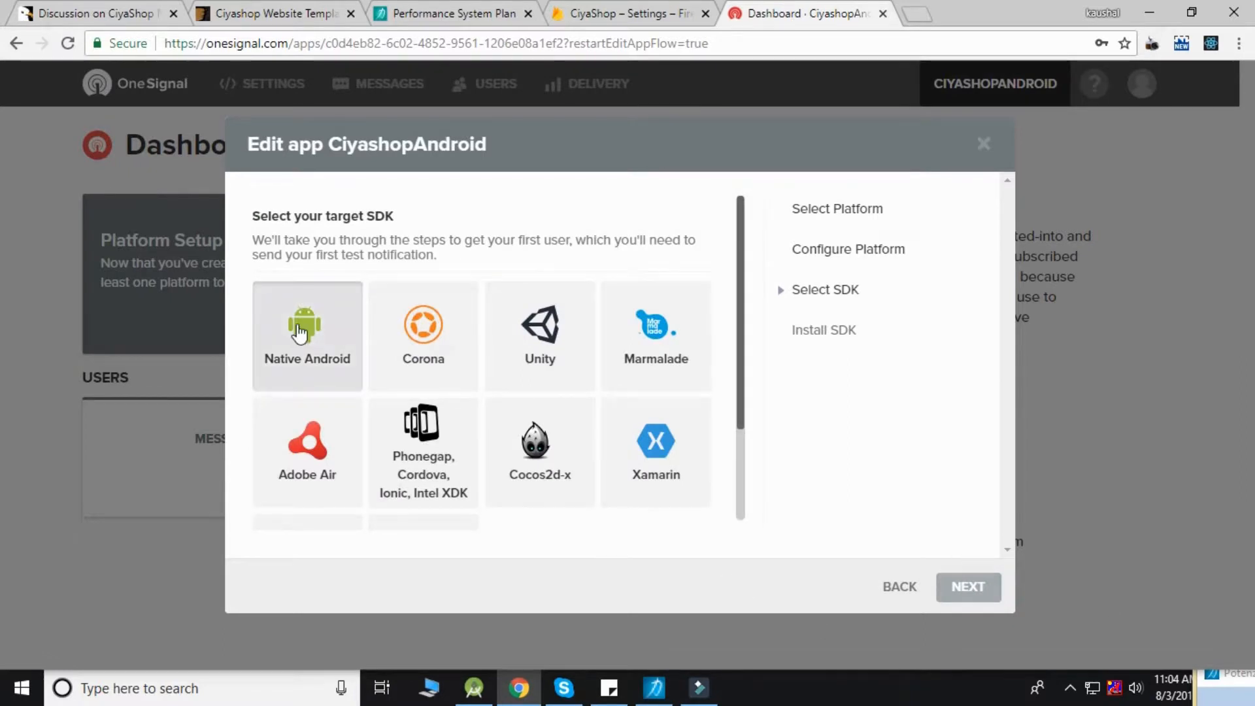
Step: Select the Native Android SDK, check for subscribers, then switch to Android Studio
left_click(967, 587)
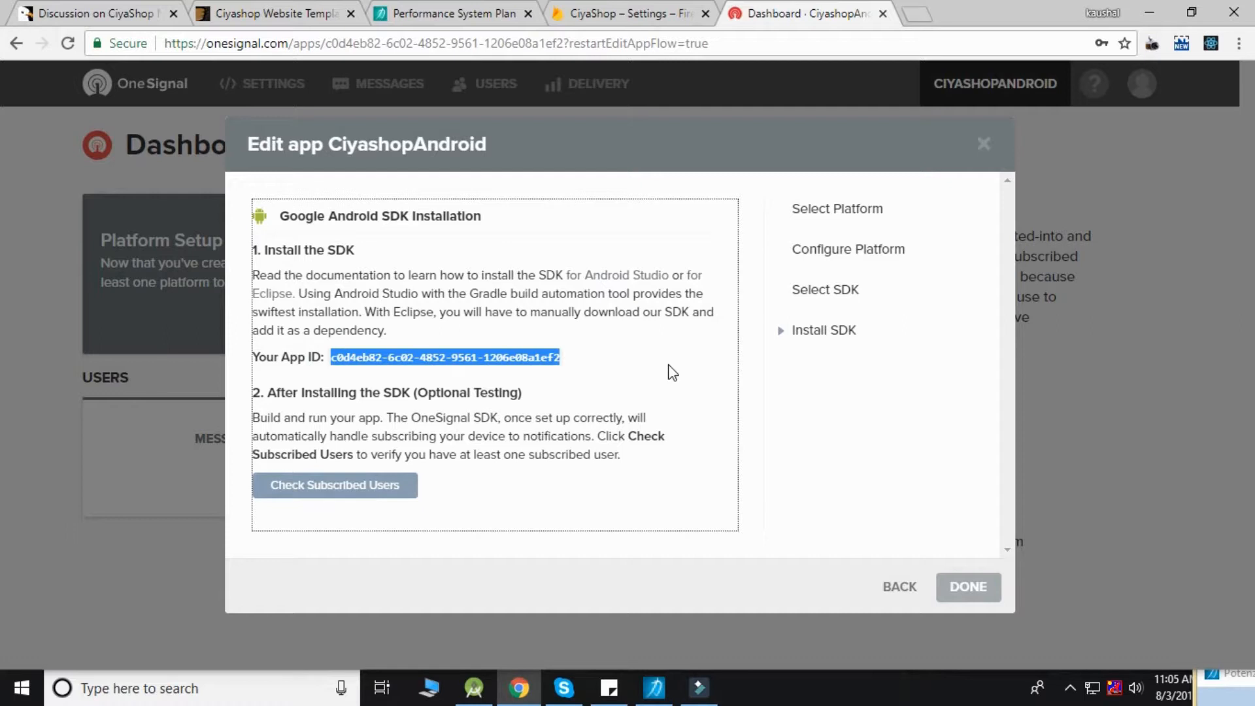
mouse_move(366, 536)
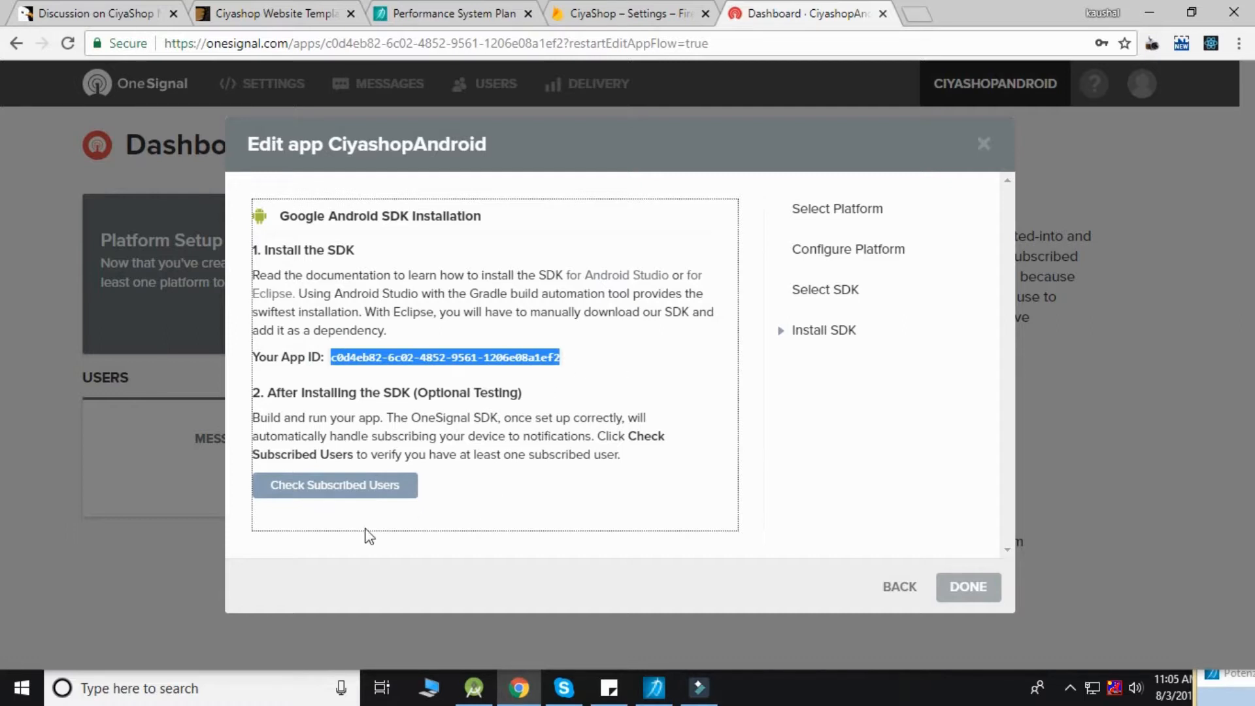
left_click(334, 485)
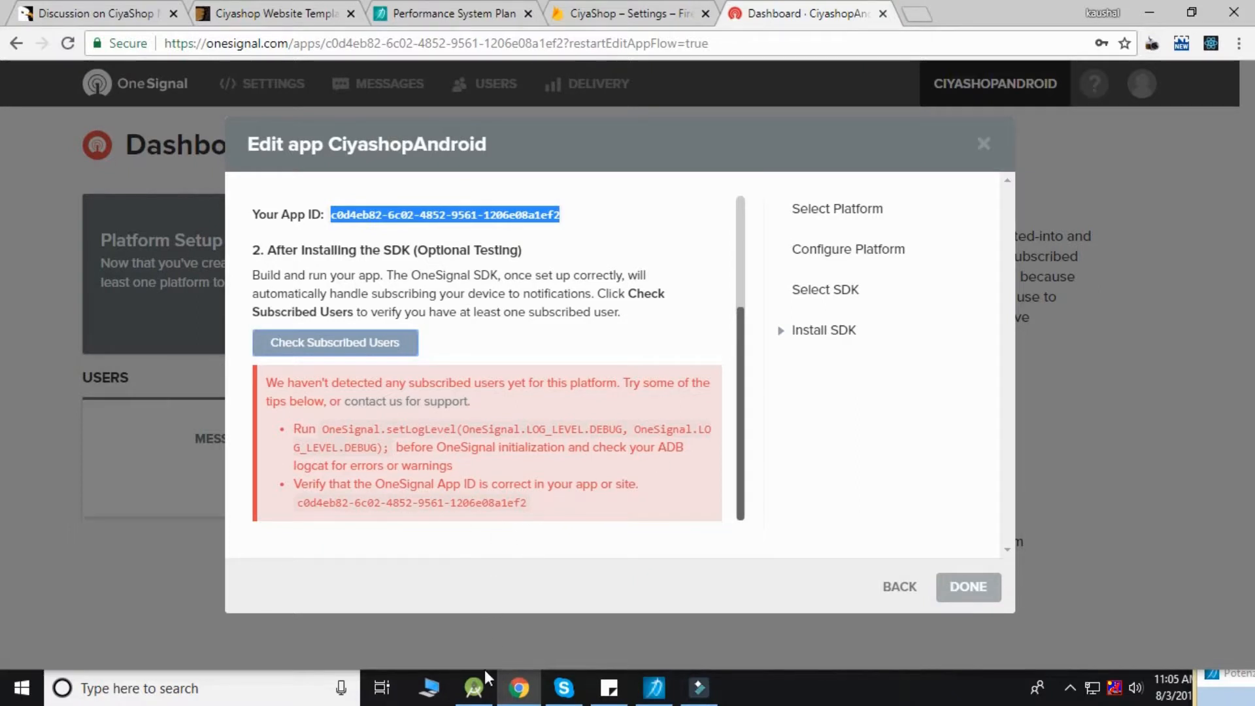
left_click(474, 689)
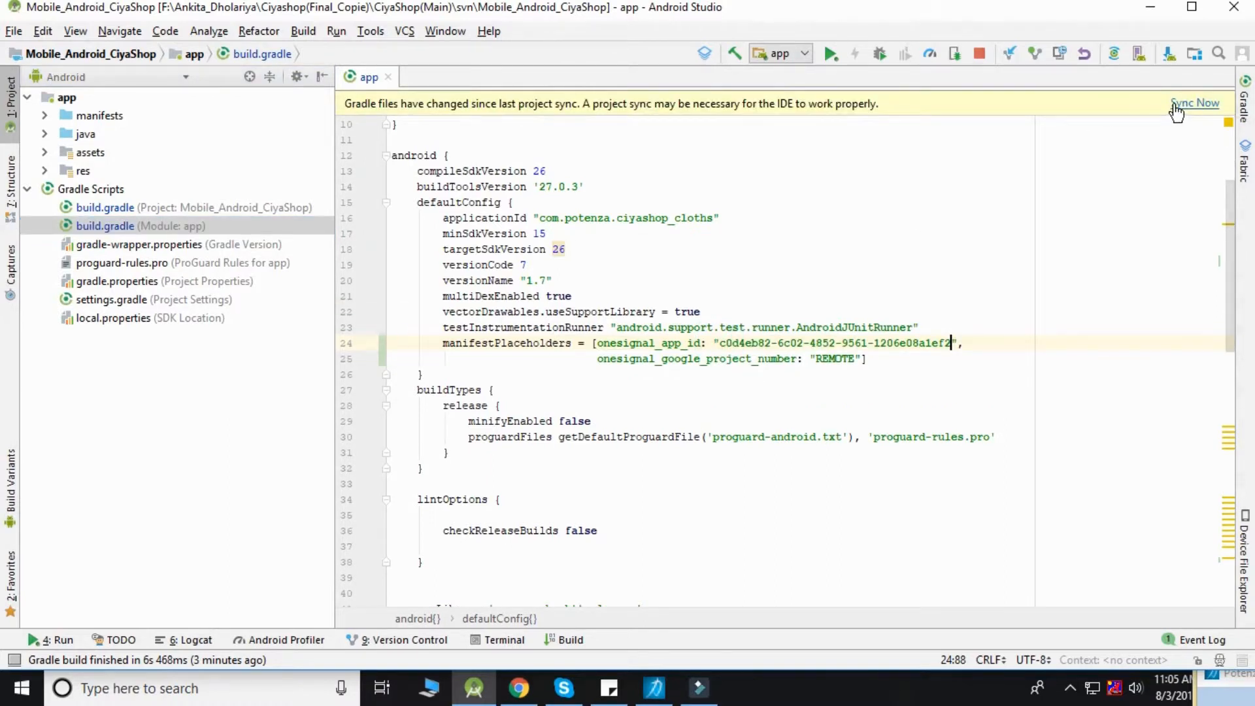
Step: Sync the Gradle changes and run 'app' on the phone
left_click(1195, 102)
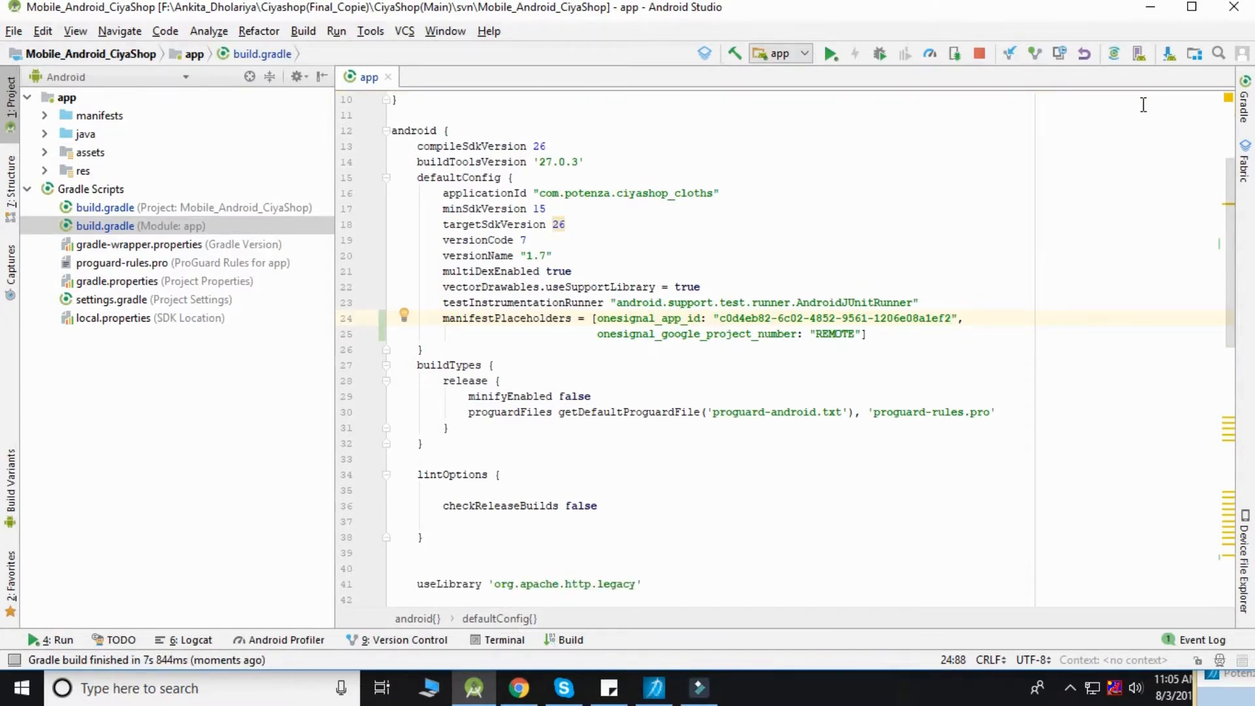
mouse_move(831, 54)
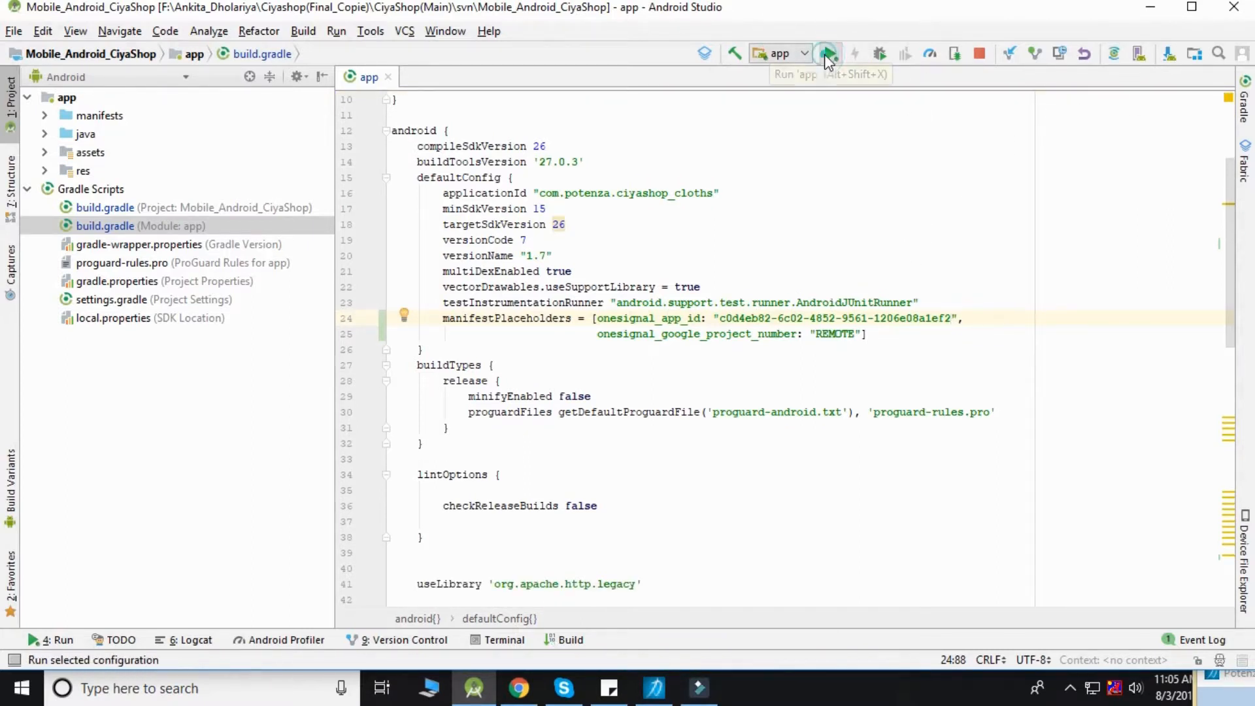
left_click(828, 54)
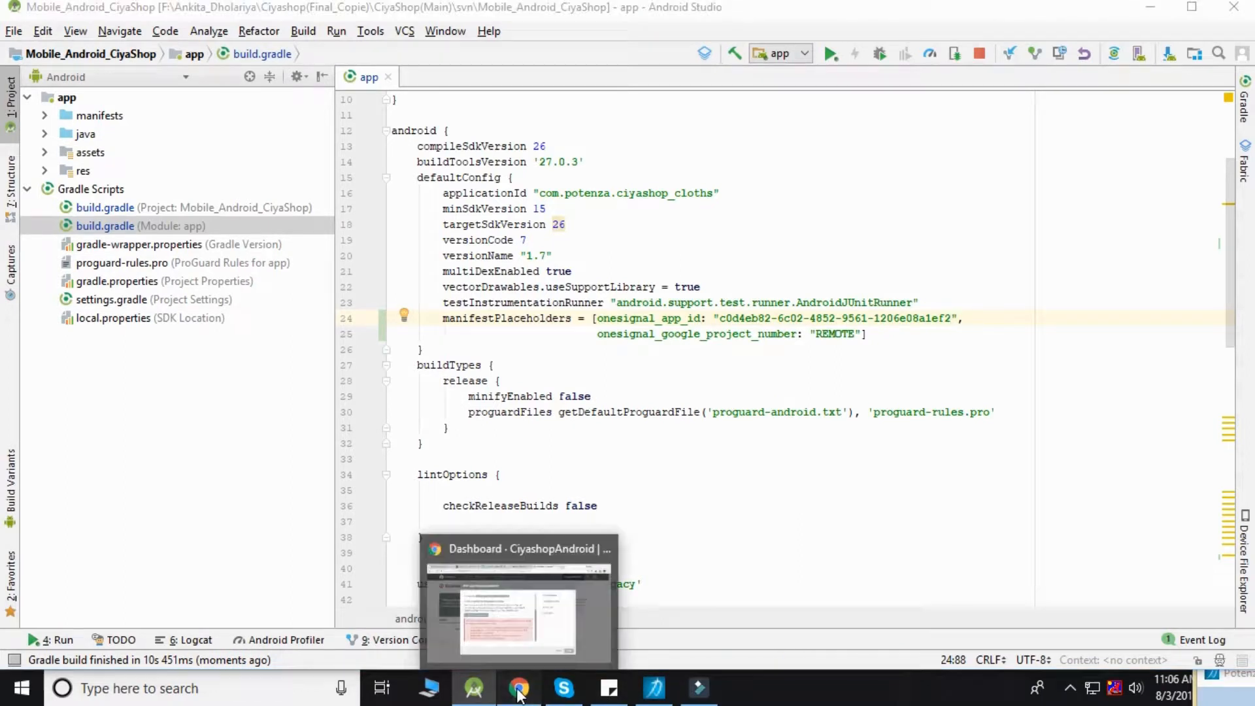
Step: Recheck subscribed users in OneSignal until the CPH1729 phone appears, then finish with Done
left_click(518, 688)
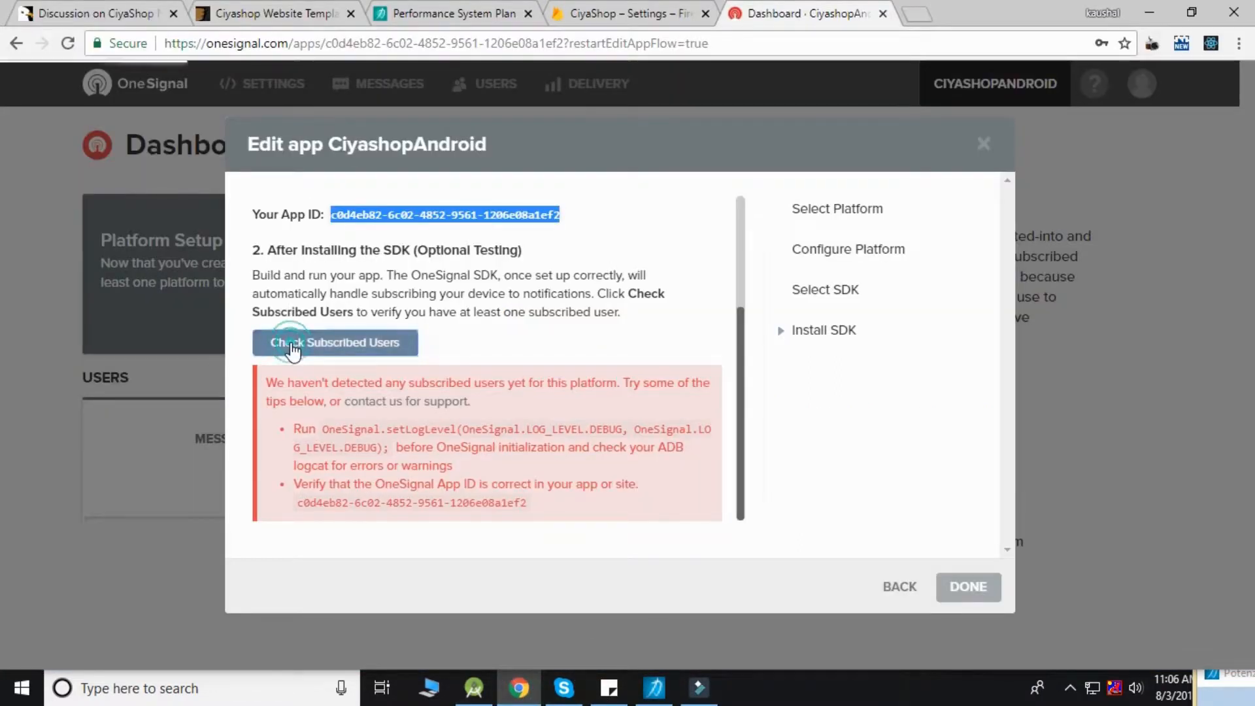
left_click(334, 342)
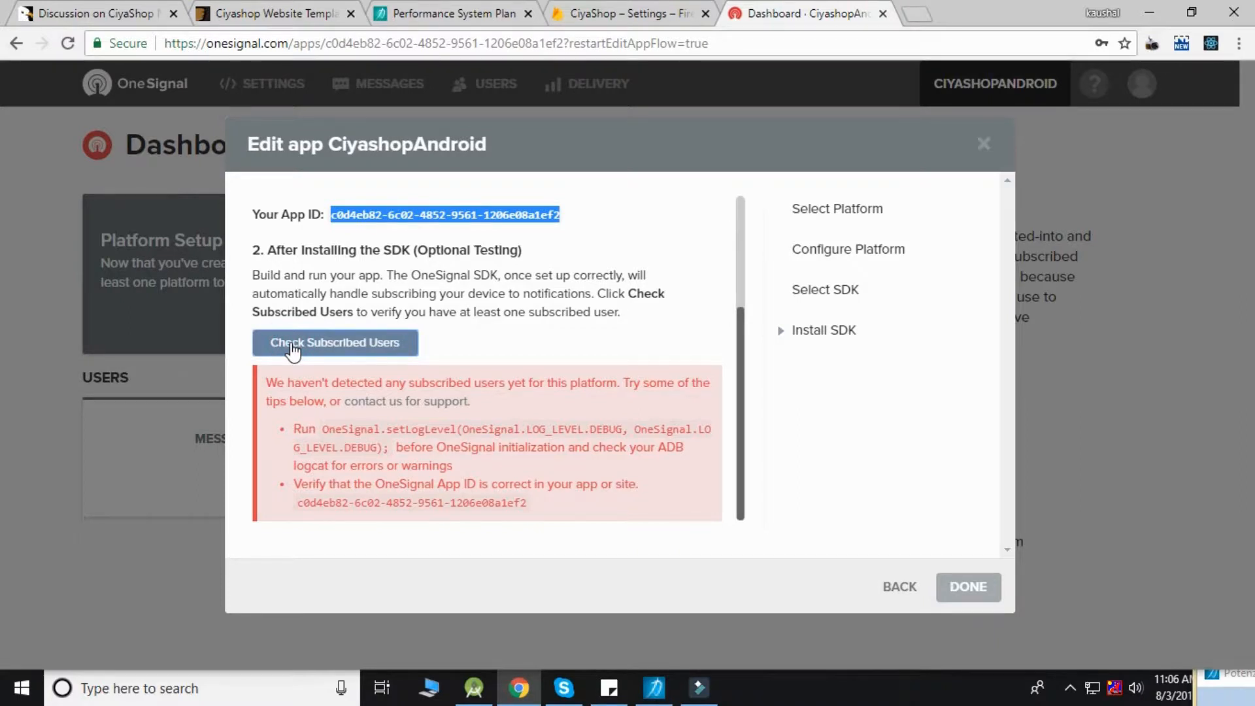
left_click(335, 342)
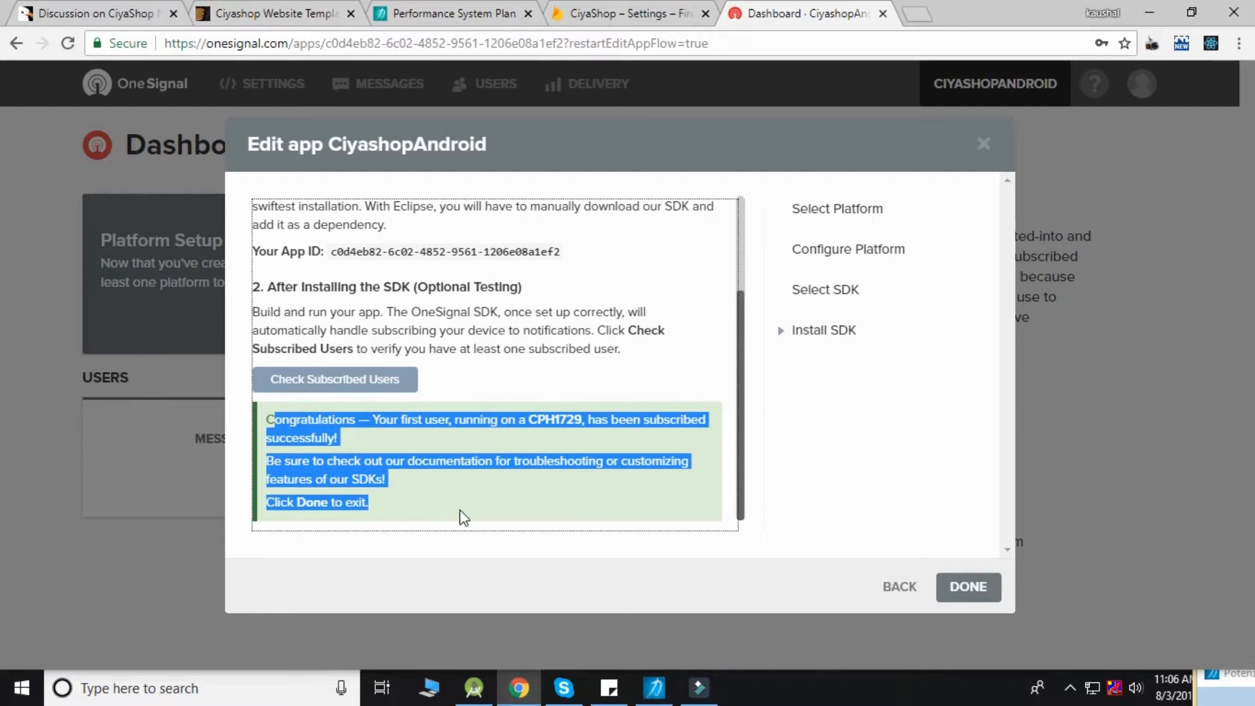
left_click(968, 587)
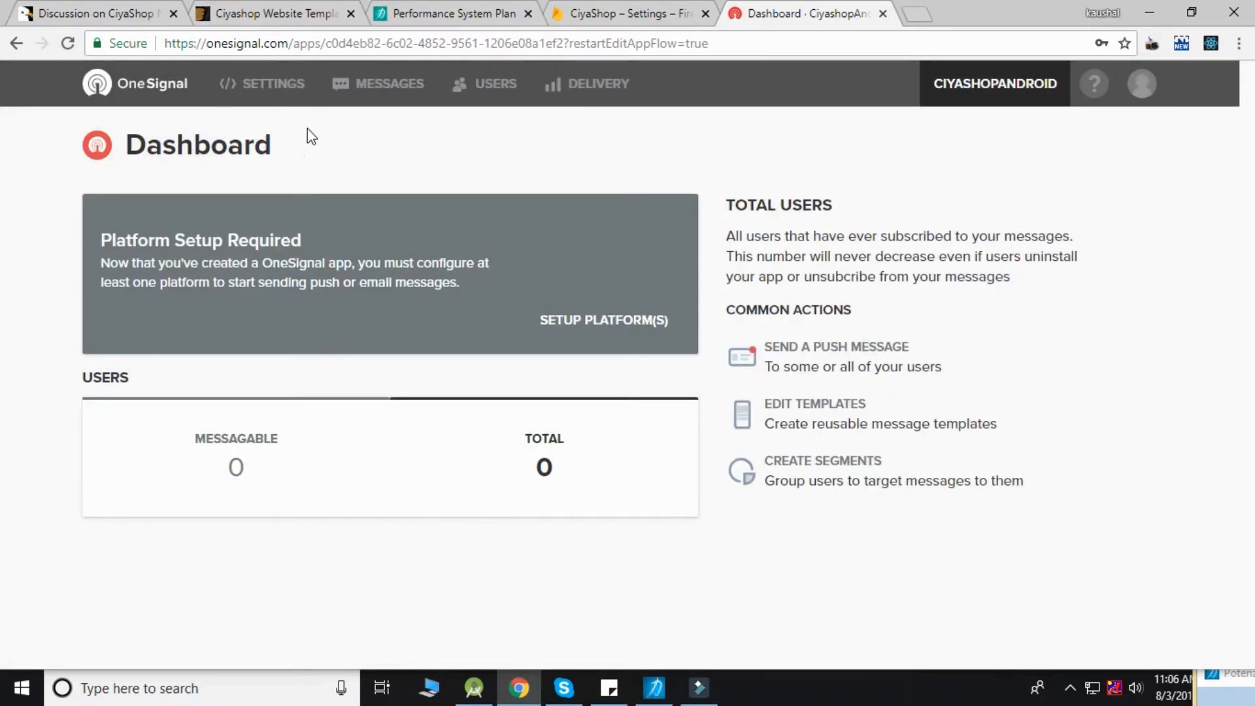
Step: Start a new push targeting test devices and open the All Users list
left_click(389, 83)
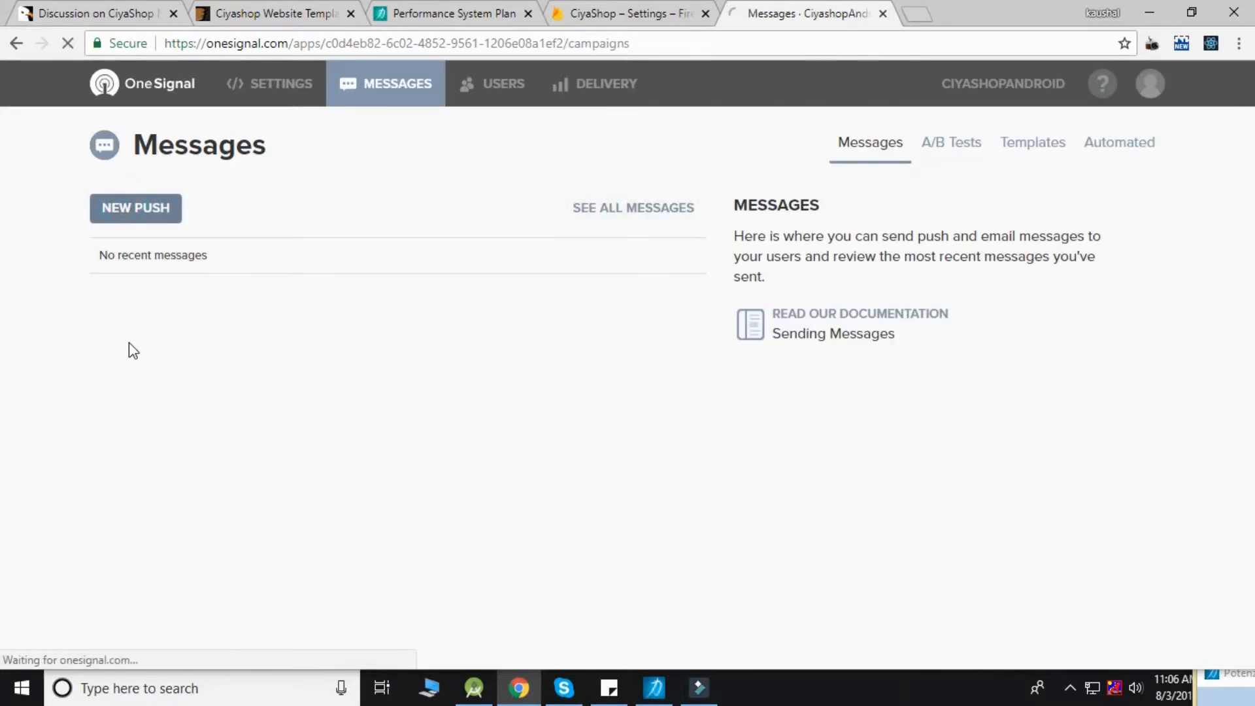
left_click(136, 207)
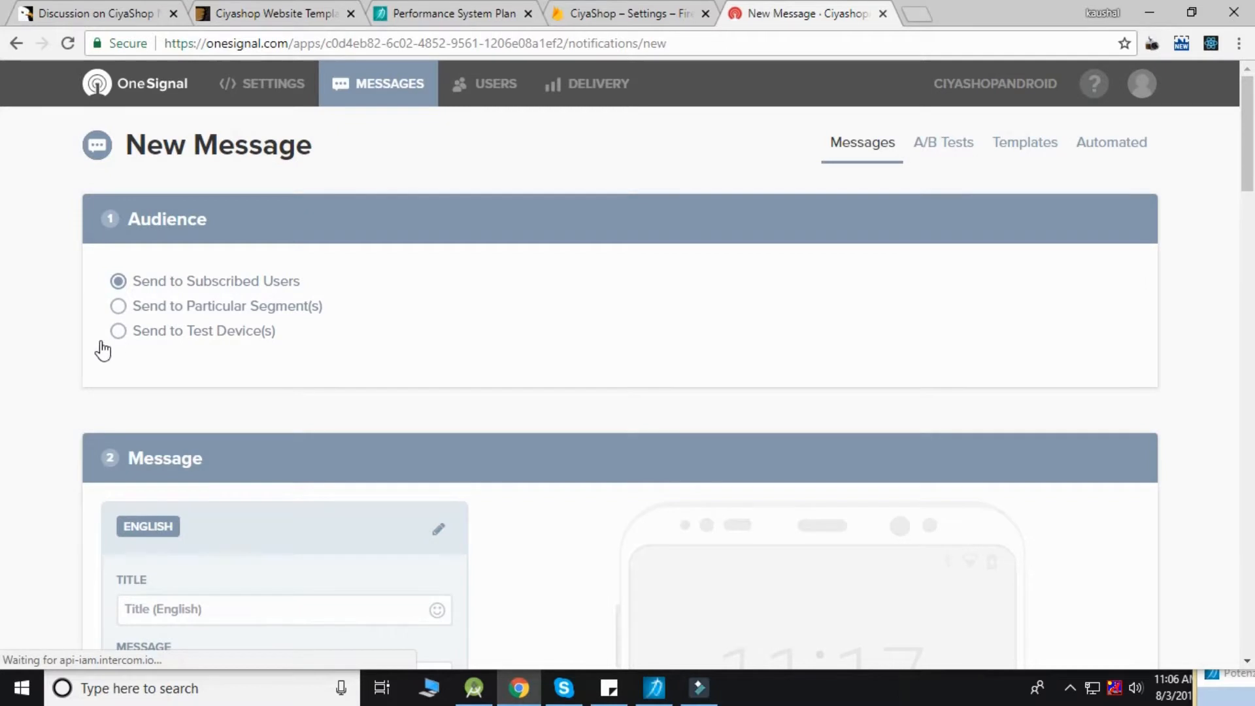
left_click(118, 331)
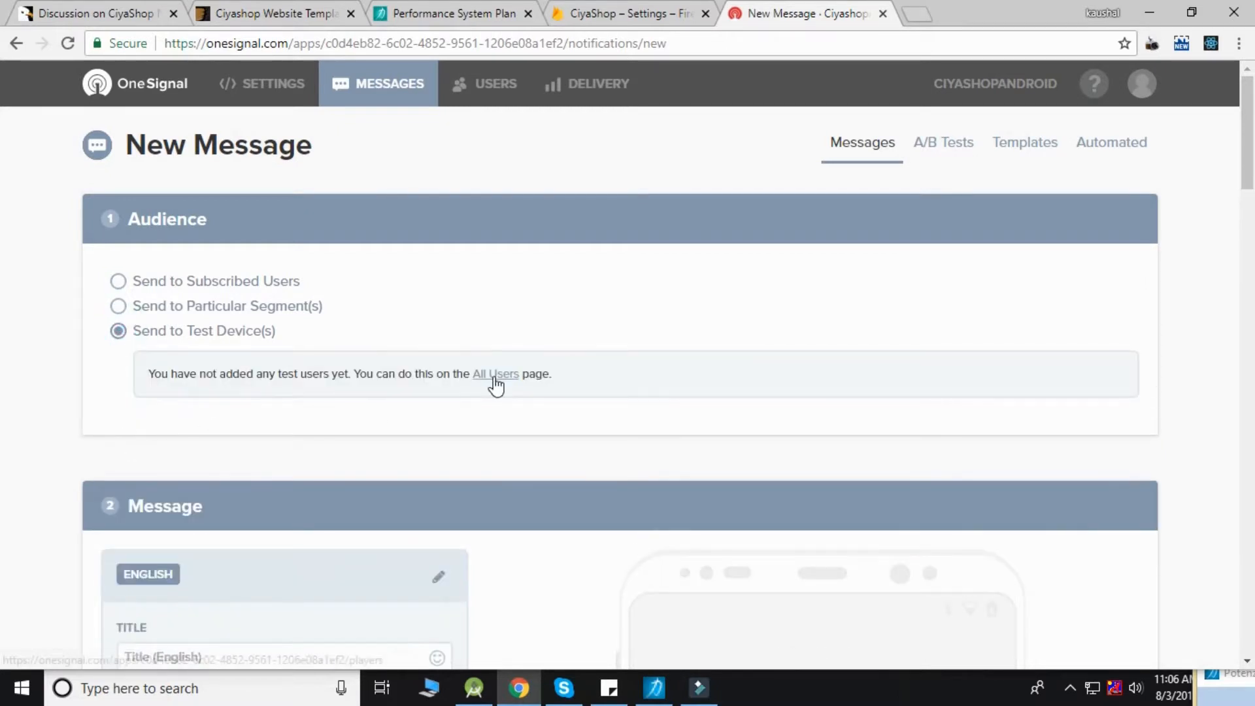
left_click(496, 374)
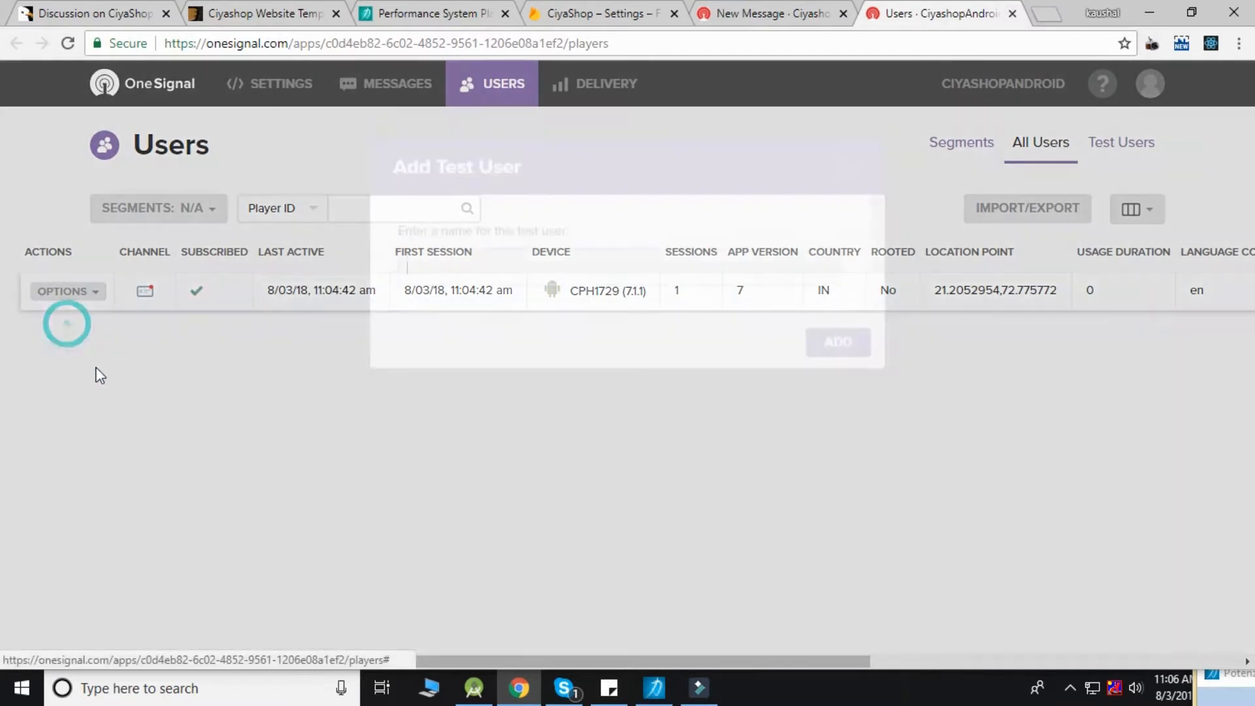
Step: Add the subscribed phone as test user 'Oppo Test Potenza' and return to the draft
left_click(618, 378)
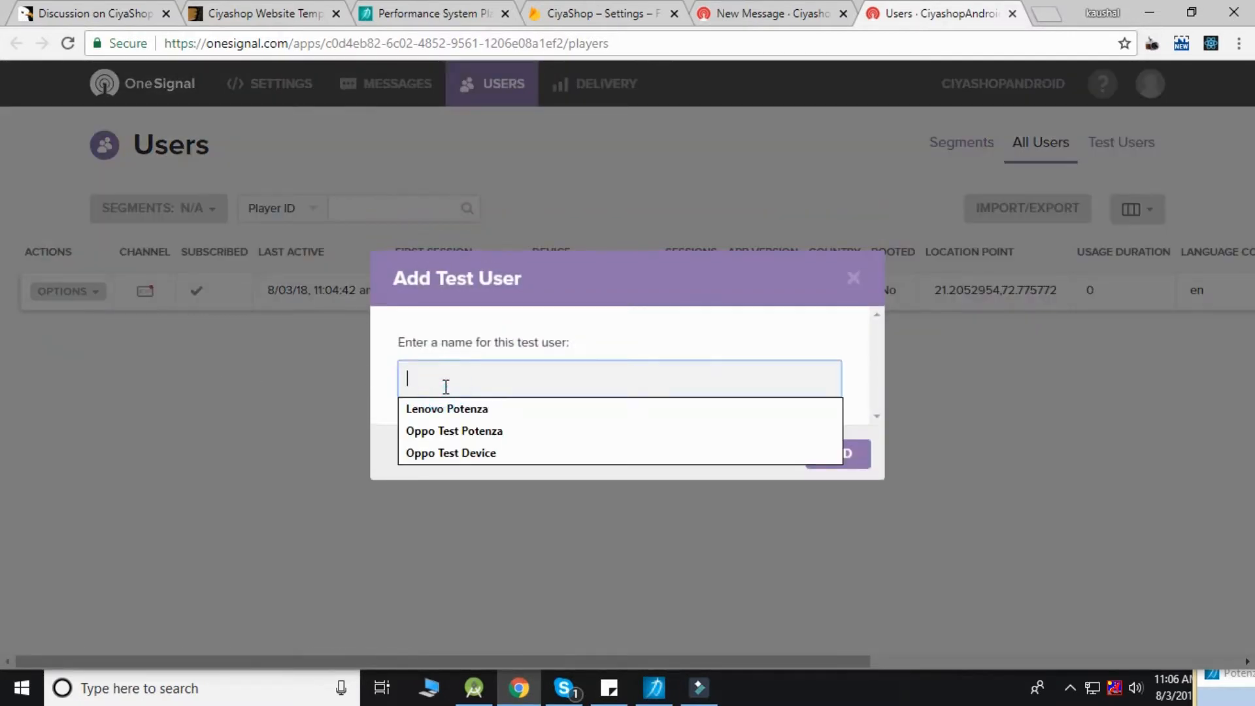
left_click(454, 431)
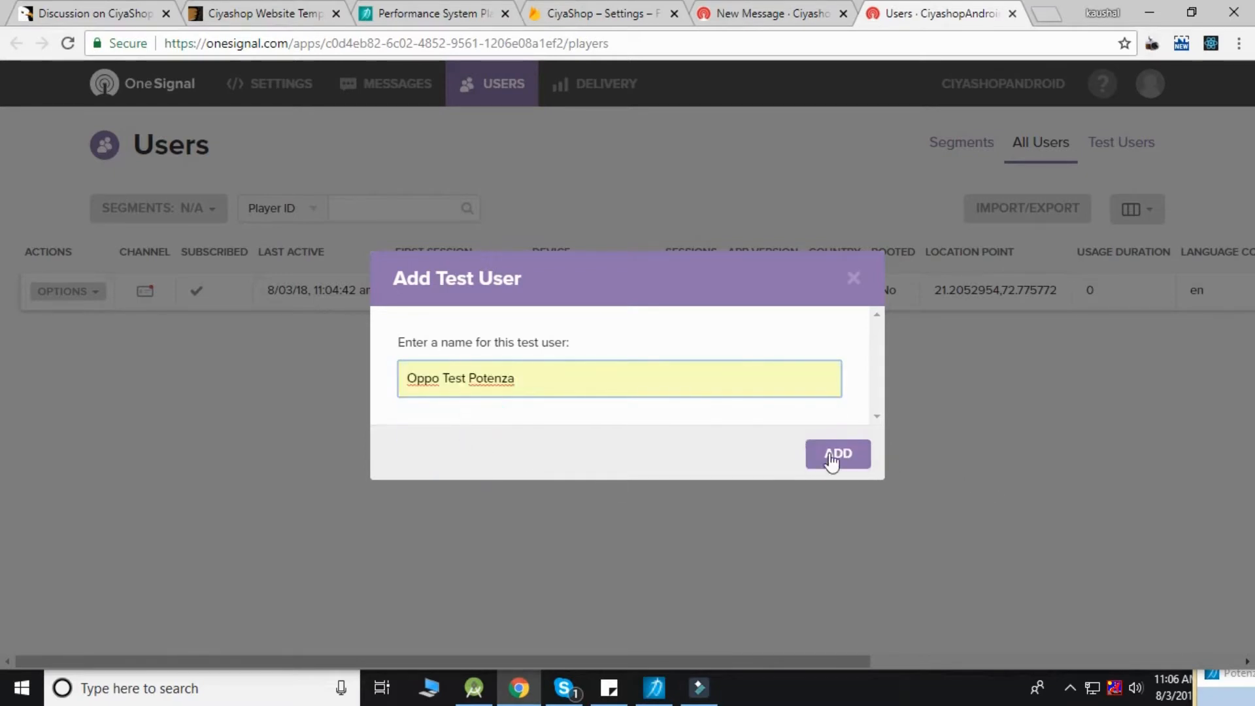
left_click(837, 453)
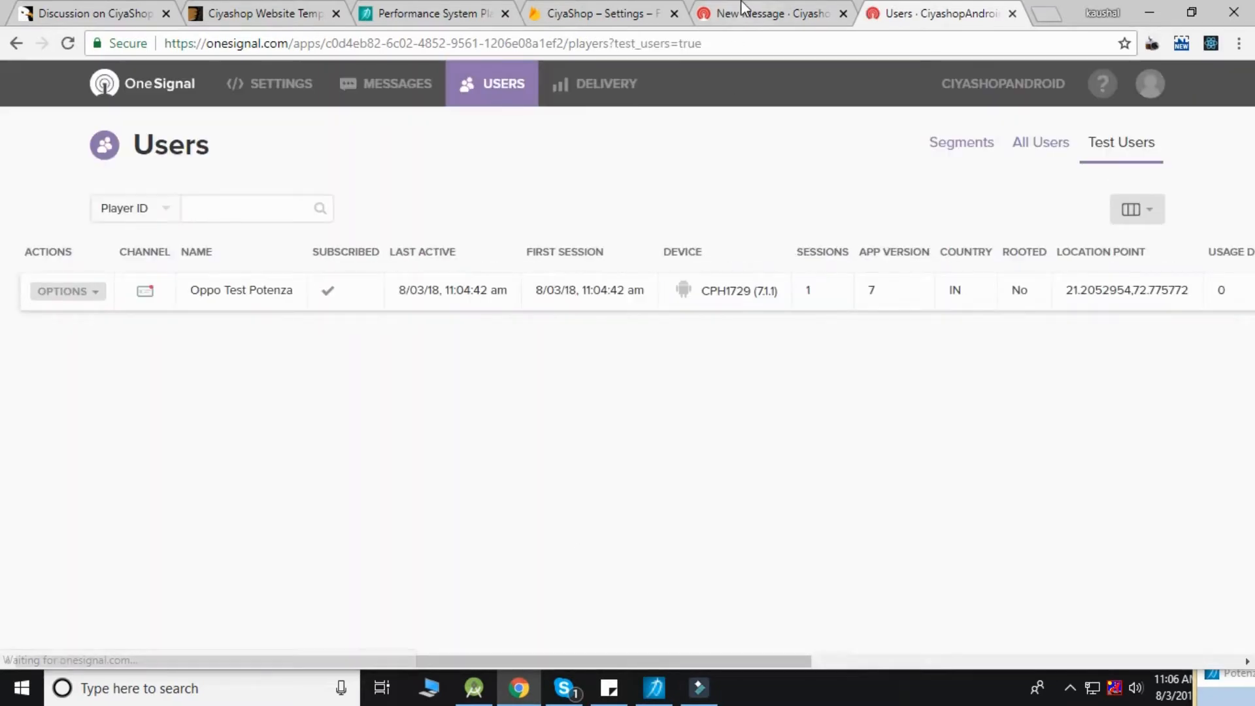
left_click(771, 13)
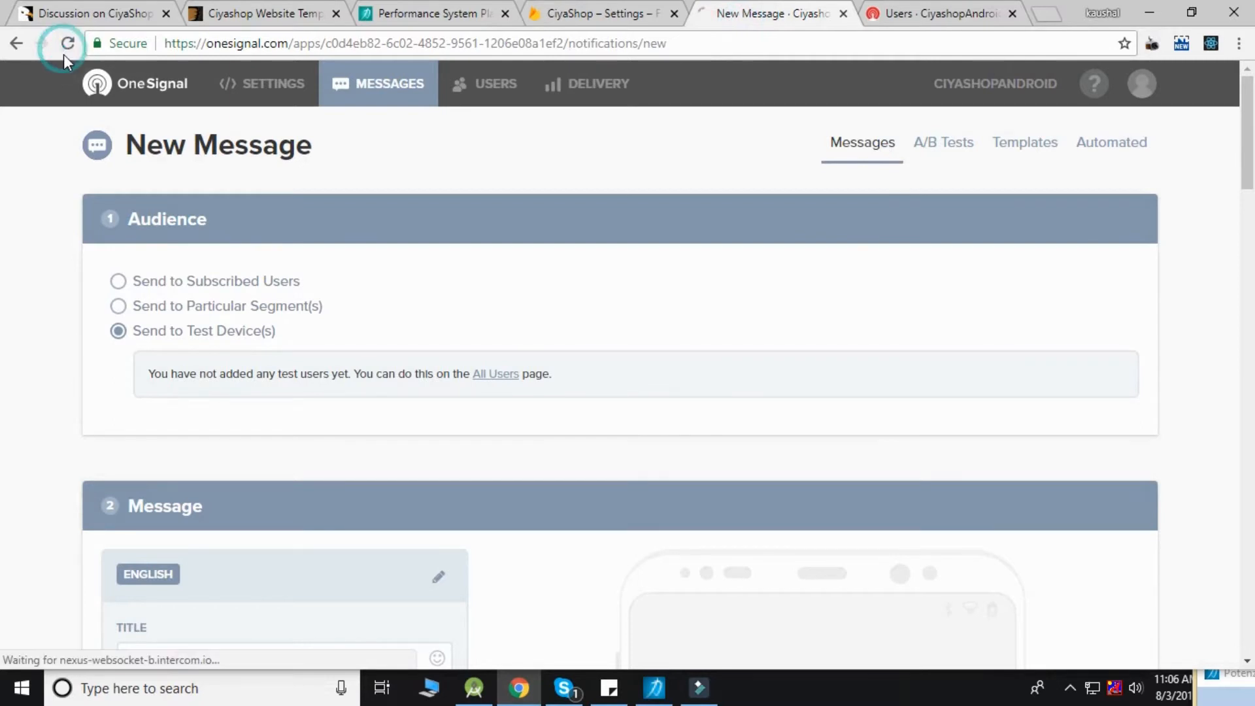
Step: Target the test device with title 'Test App' and message 'This is test app'
left_click(117, 282)
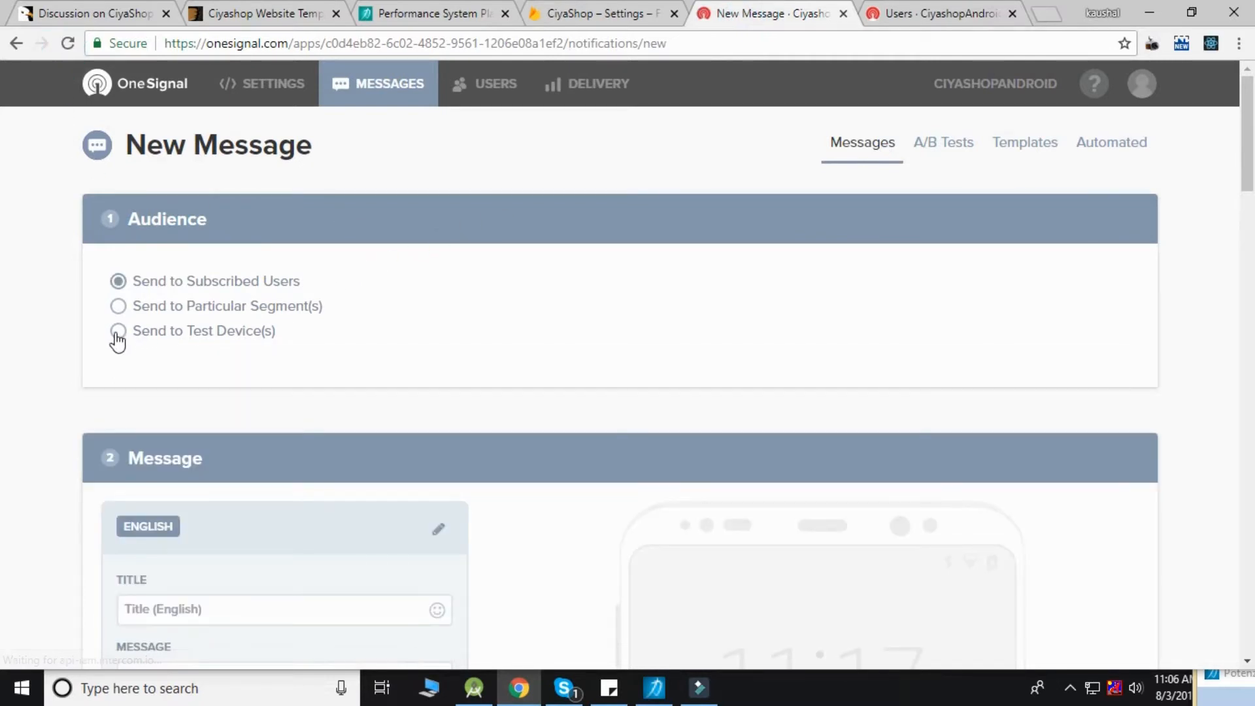
left_click(118, 331)
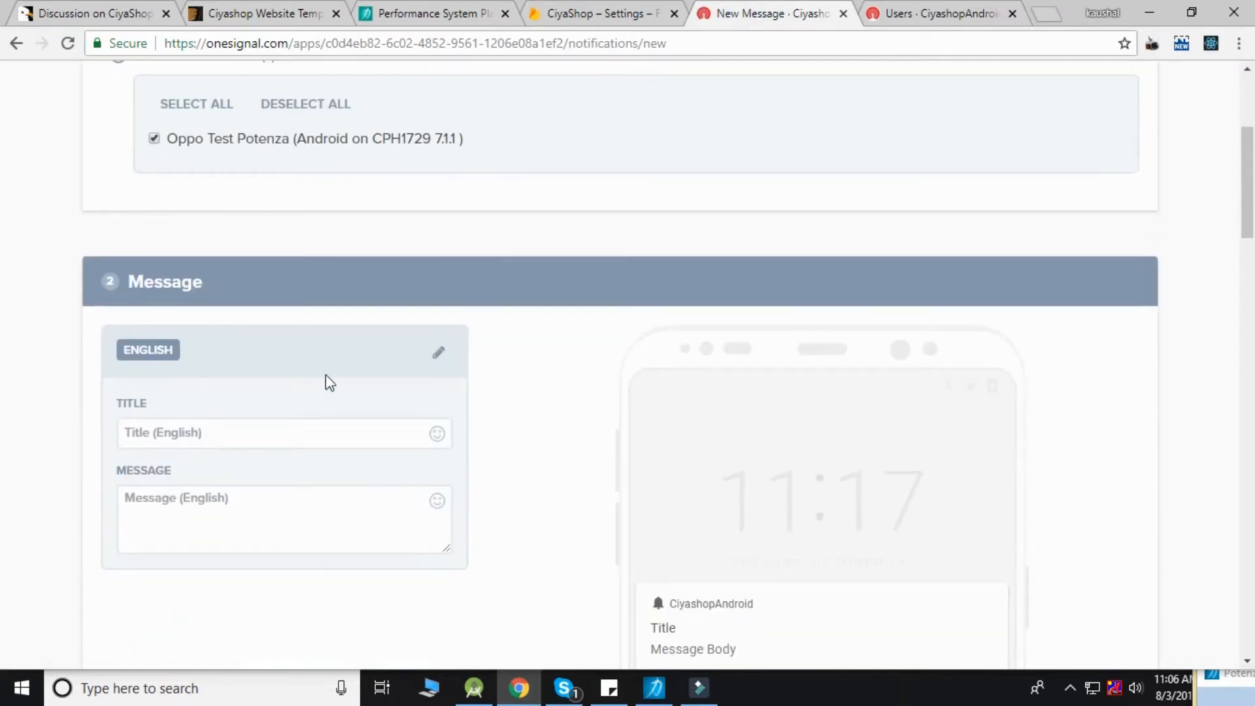
type("Test")
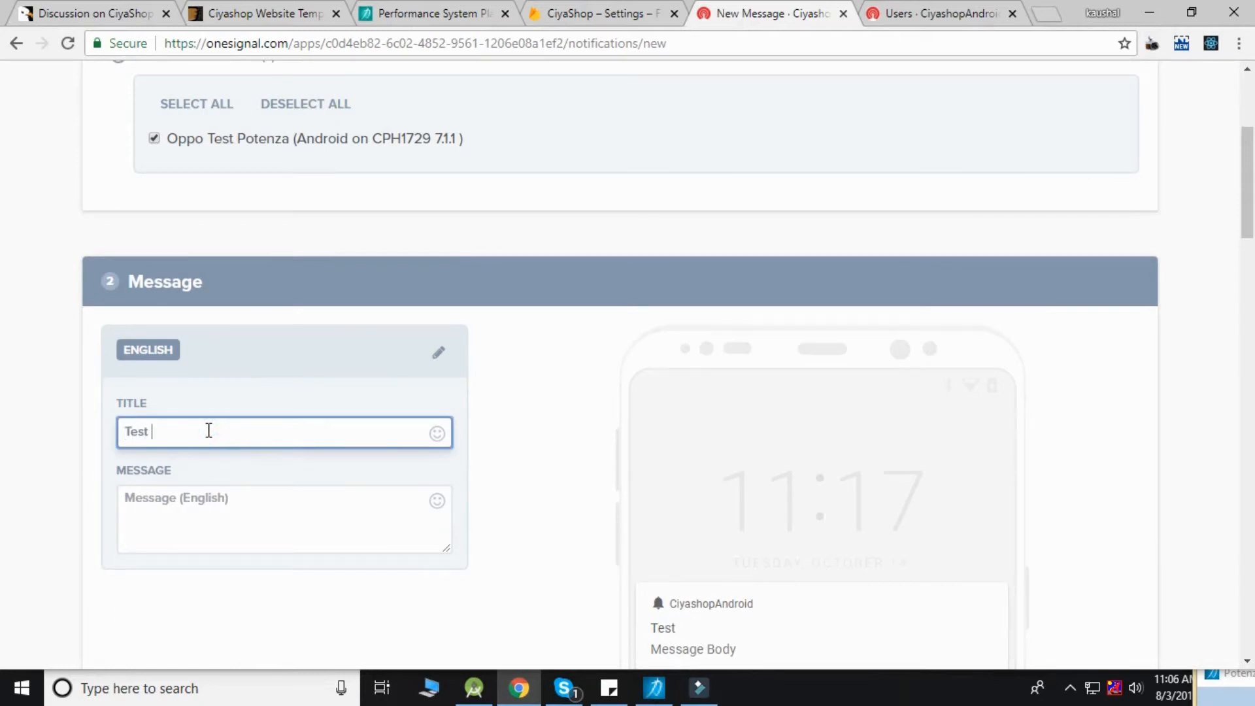
type("App")
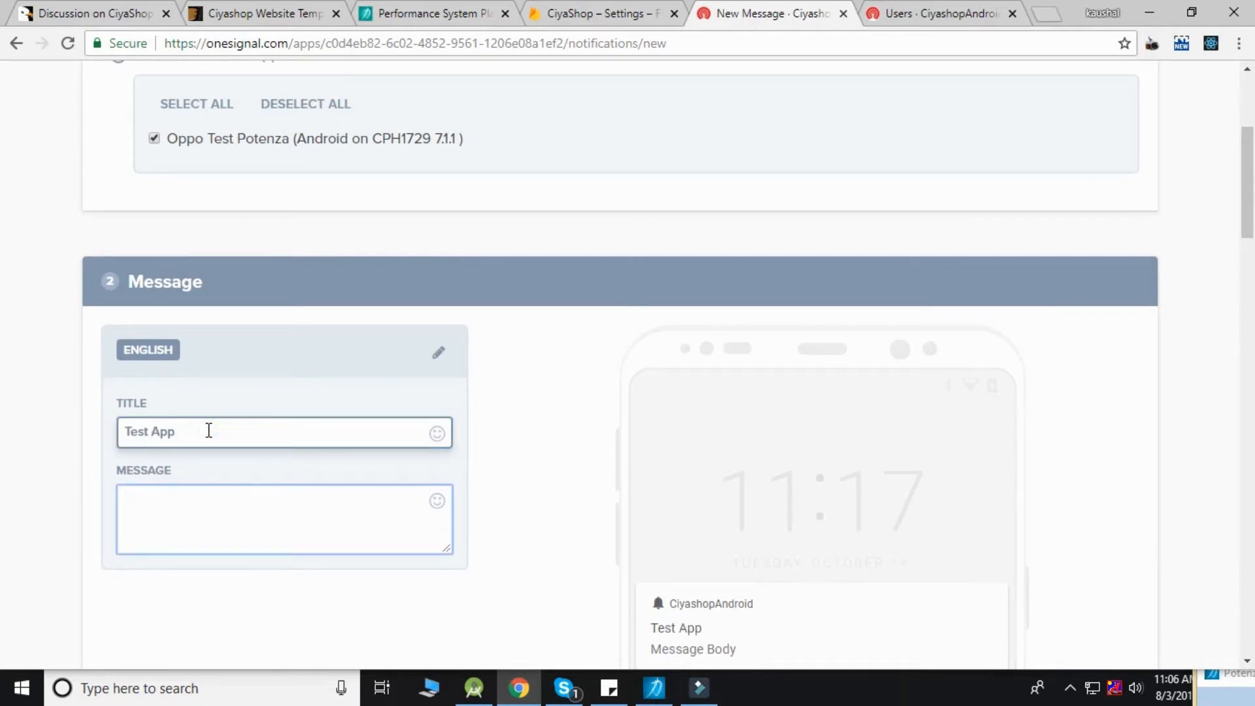
type("This is te")
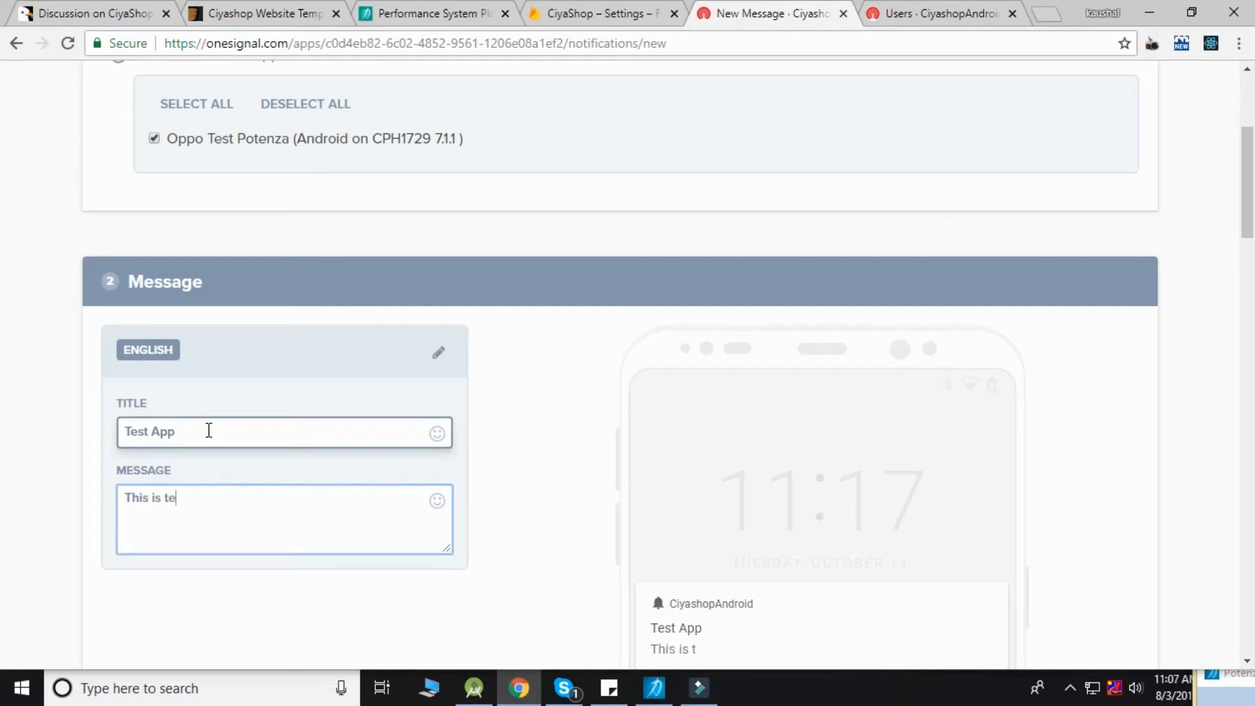
type("st app")
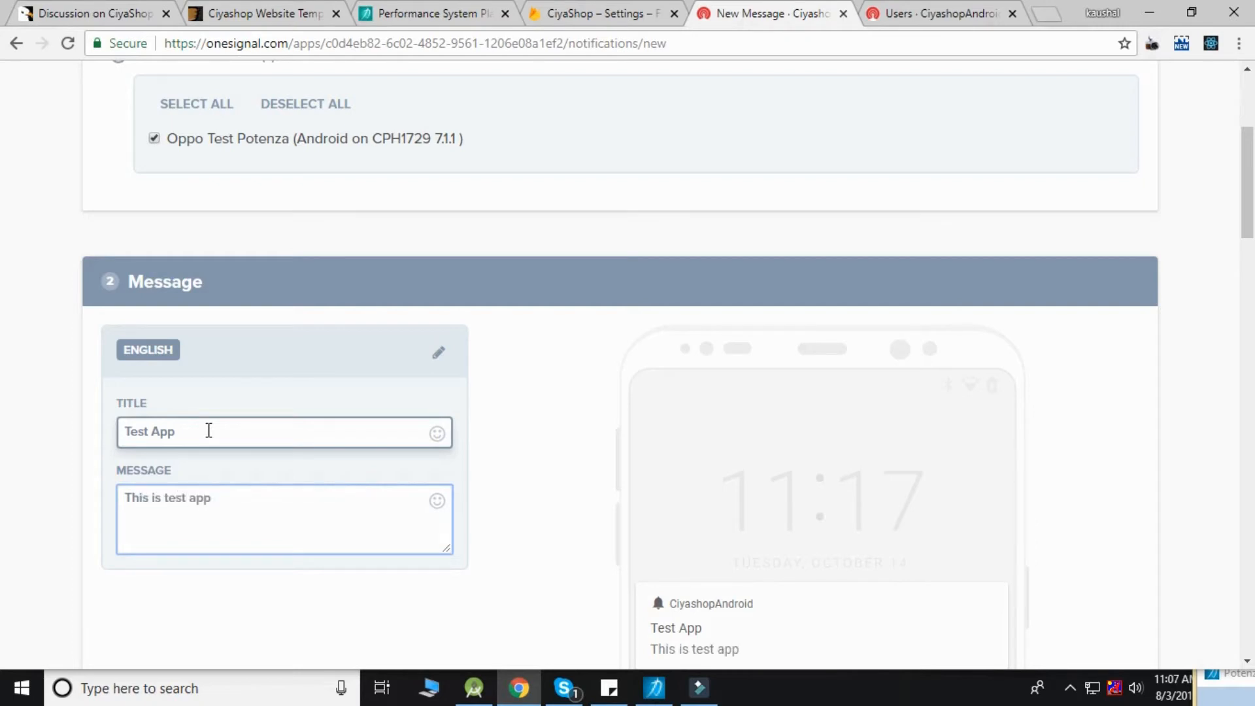
Step: Confirm the push and send it to the test device
scroll("down", 3)
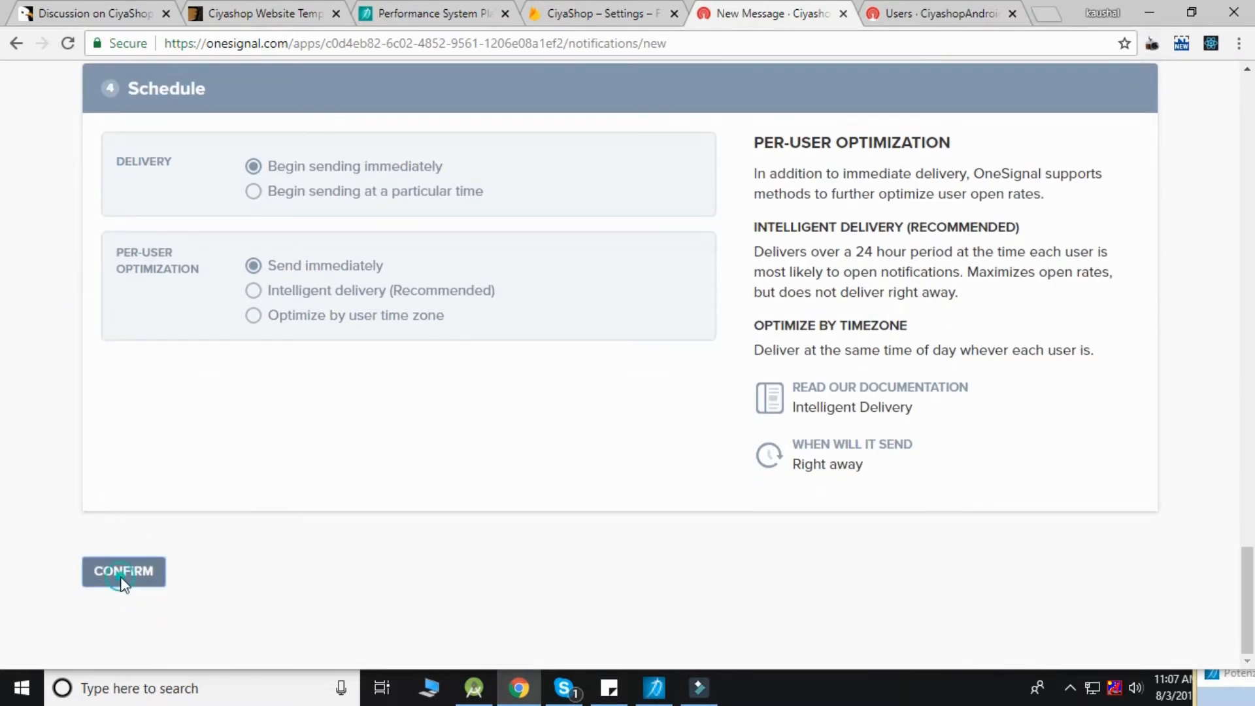
left_click(124, 571)
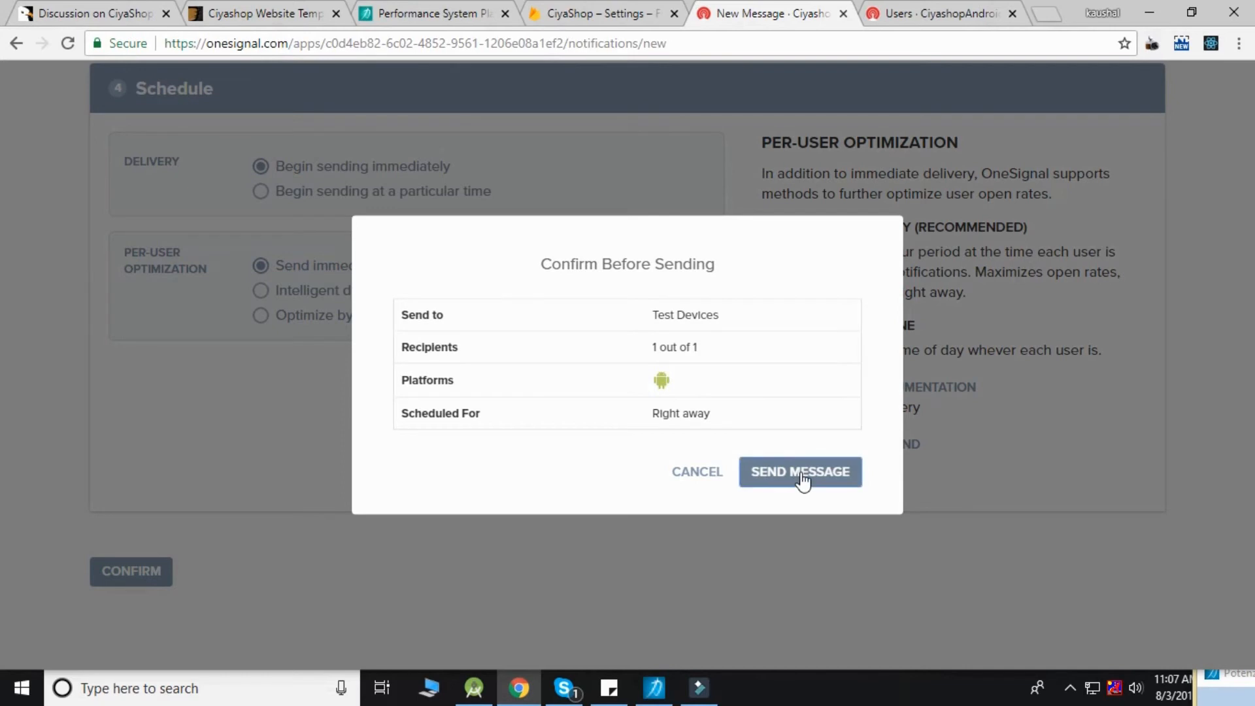
left_click(799, 472)
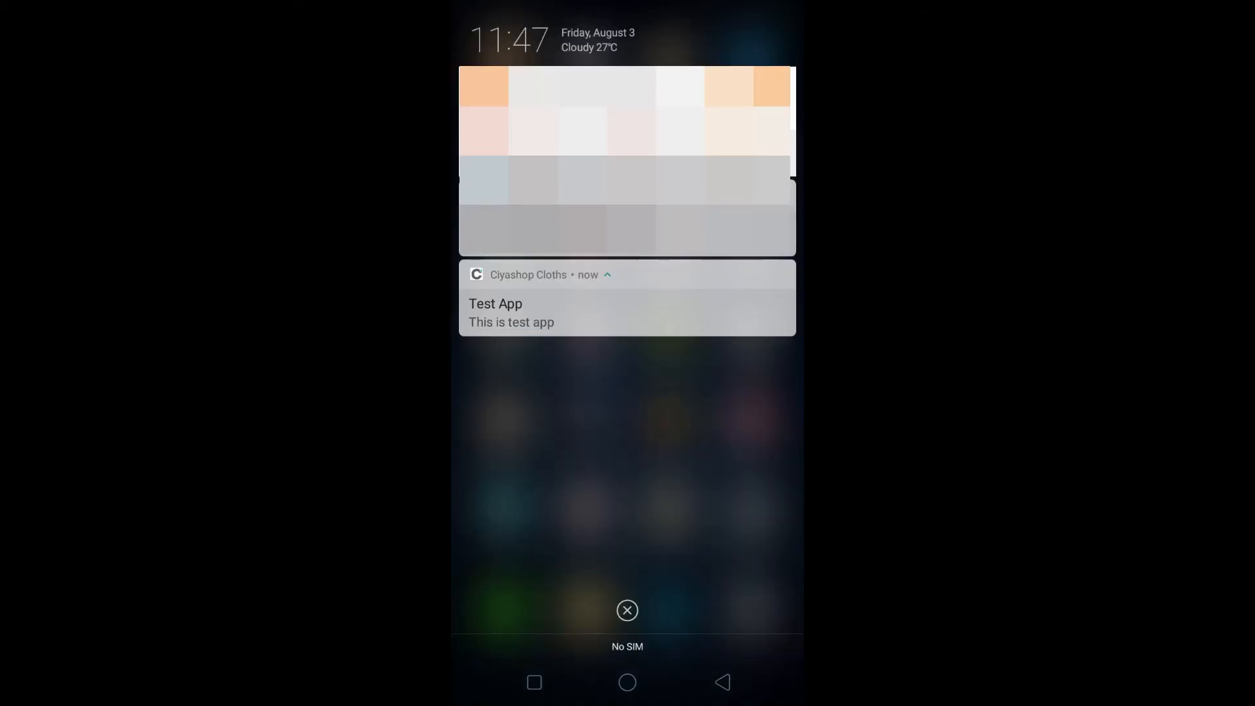
Step: Tap the 'Test App' notification on the phone to launch the Ciyashop app
left_click(627, 313)
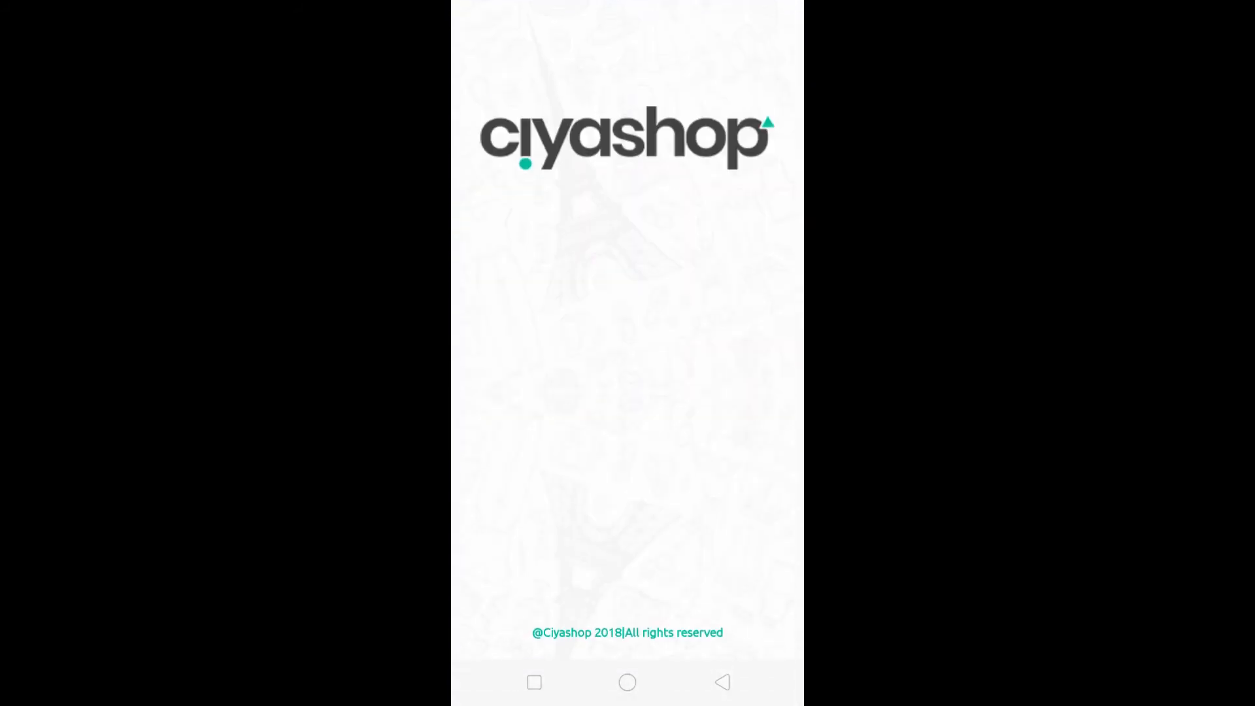